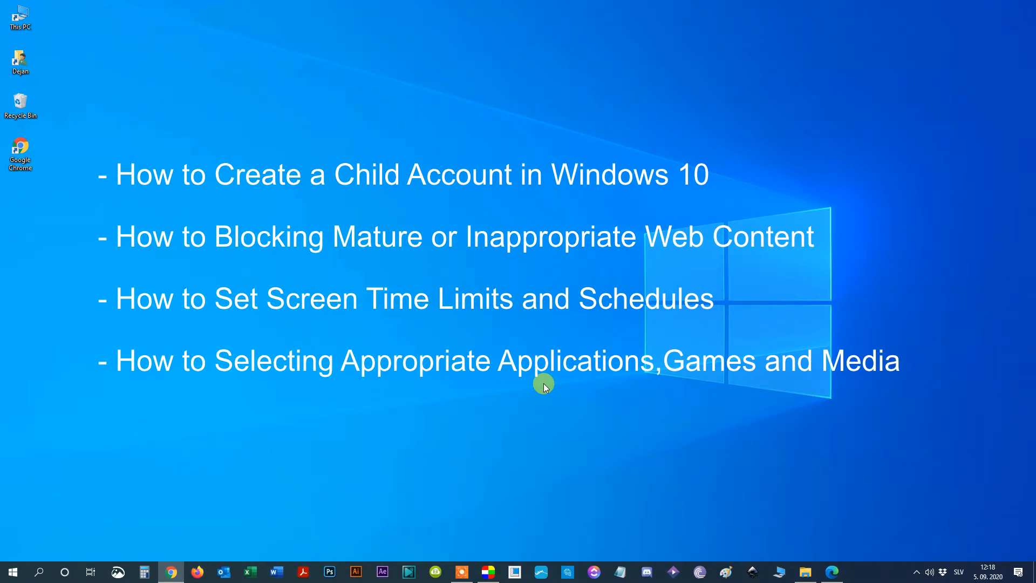
mouse_move(472, 388)
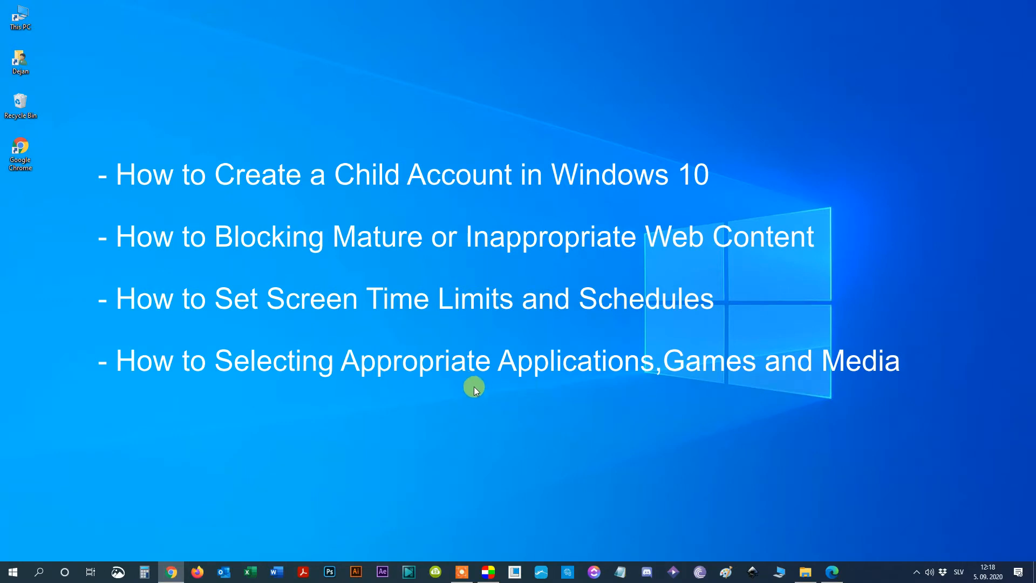
mouse_move(8, 569)
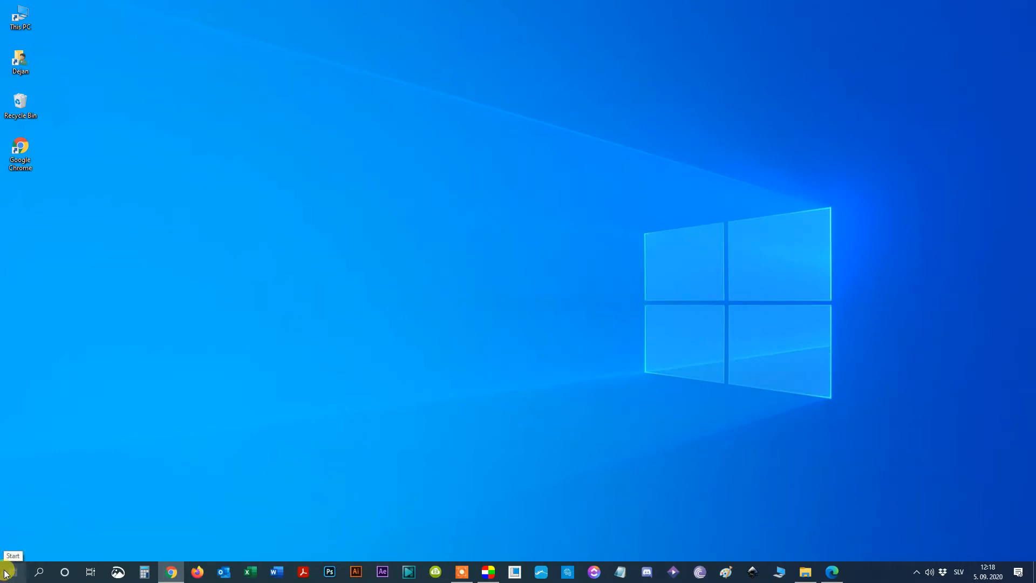
Open Windows Settings and go to Accounts > Family & other users.
left_click(6, 570)
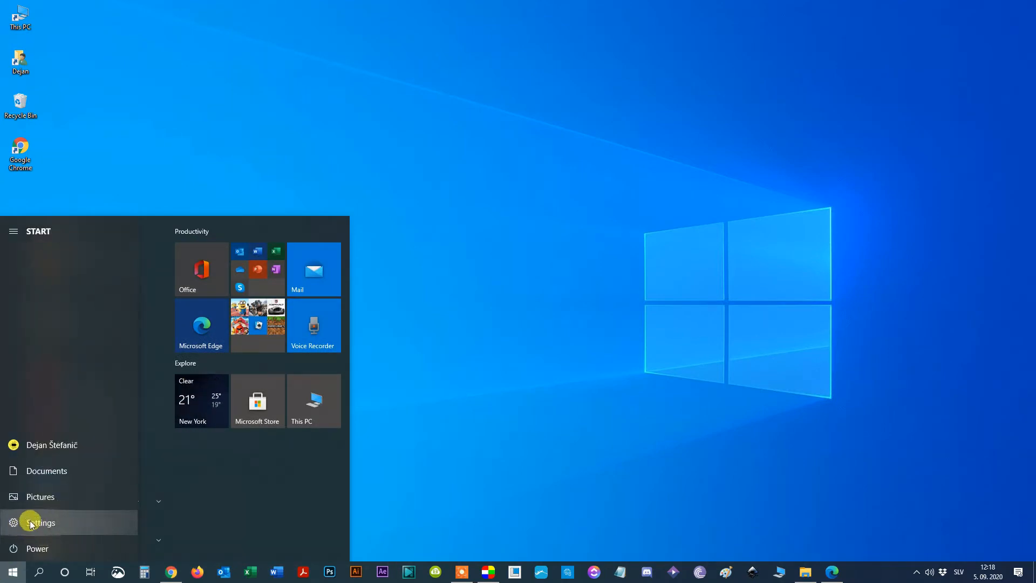
left_click(40, 521)
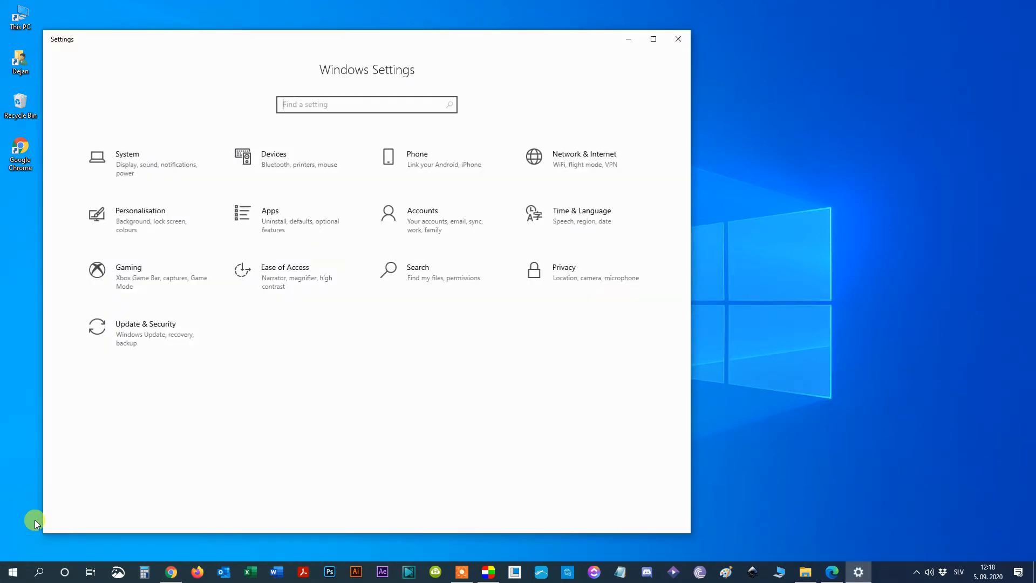
mouse_move(442, 247)
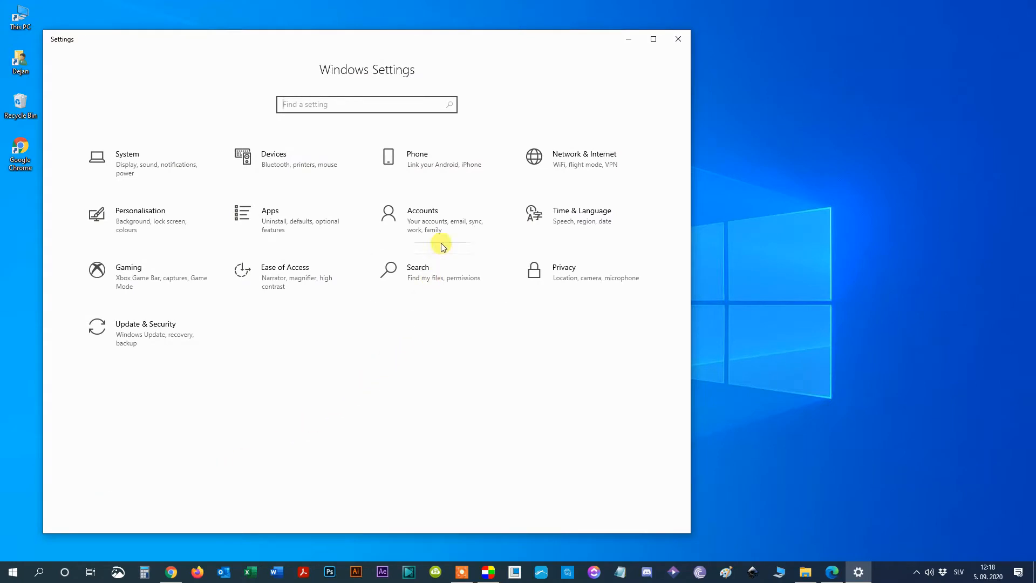
mouse_move(439, 220)
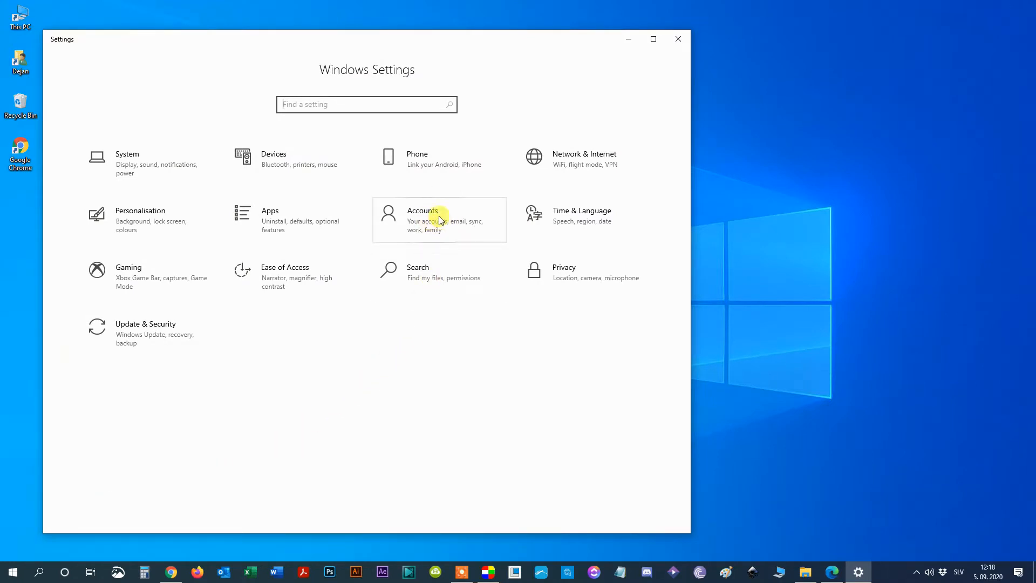
left_click(421, 219)
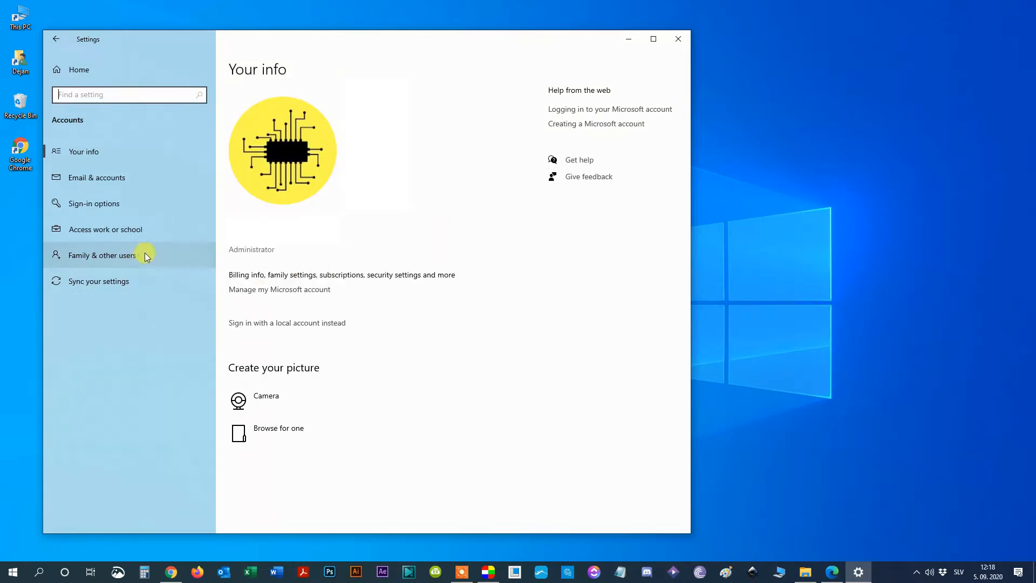
left_click(104, 254)
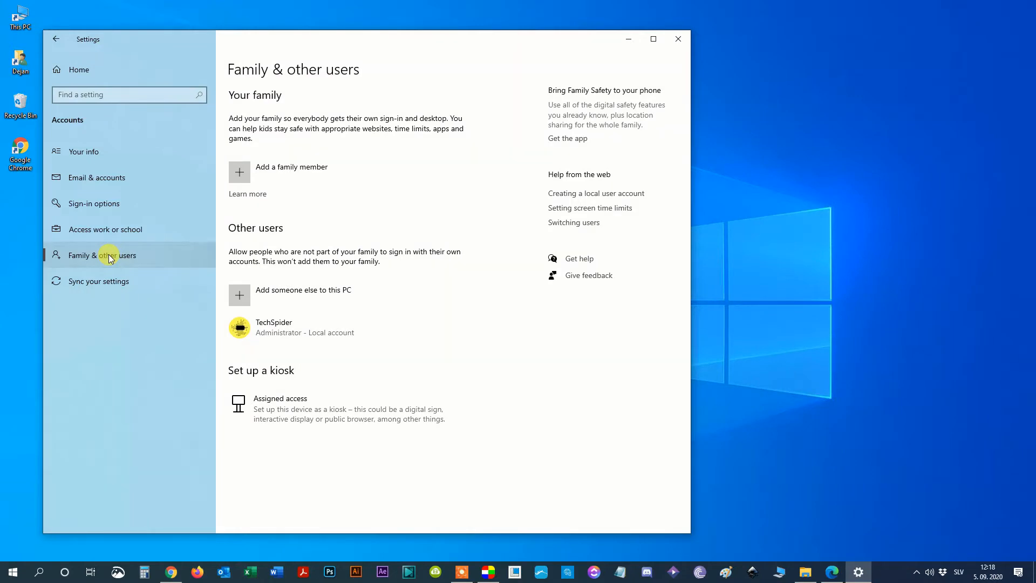
mouse_move(270, 172)
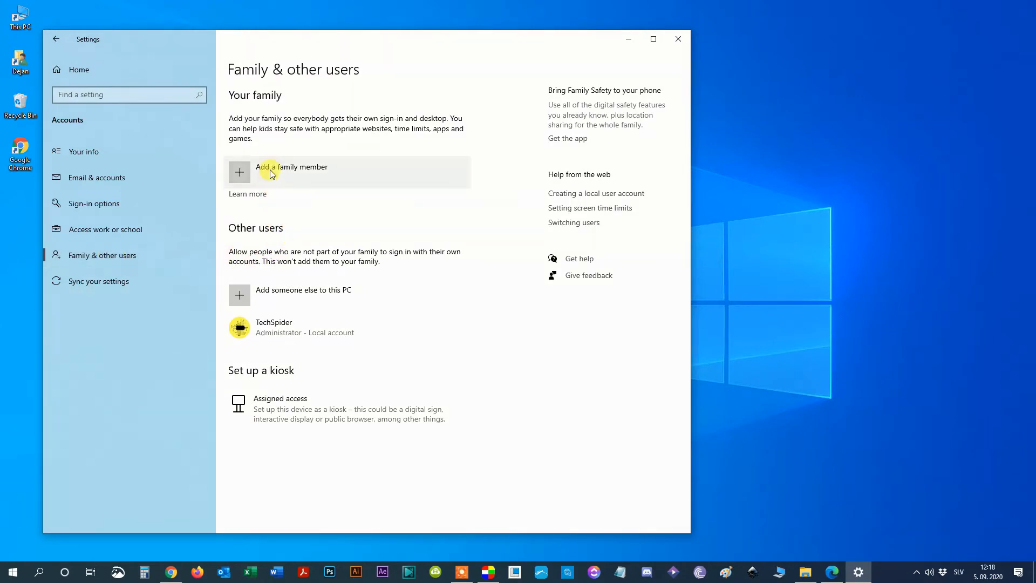
mouse_move(286, 173)
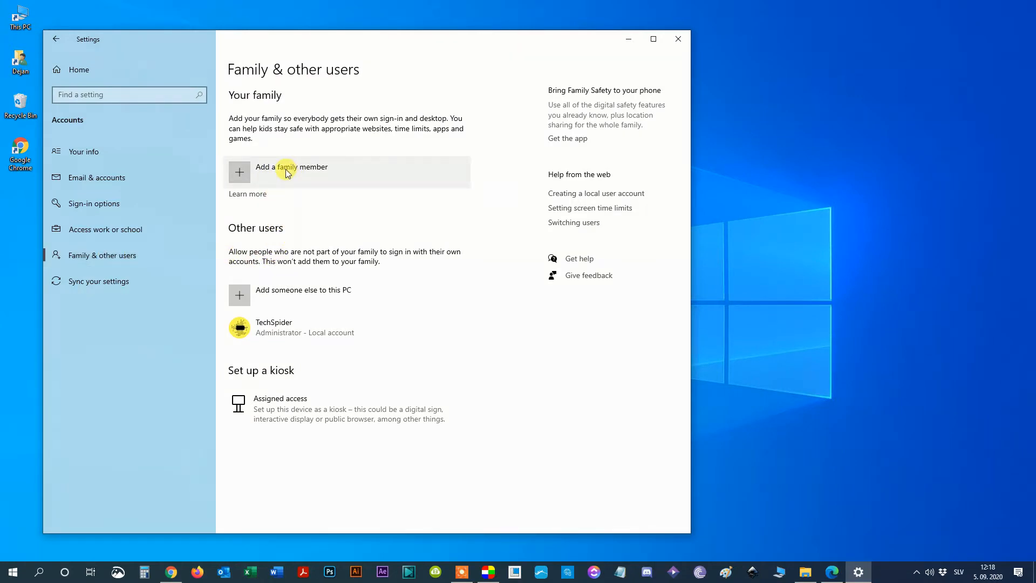
left_click(291, 167)
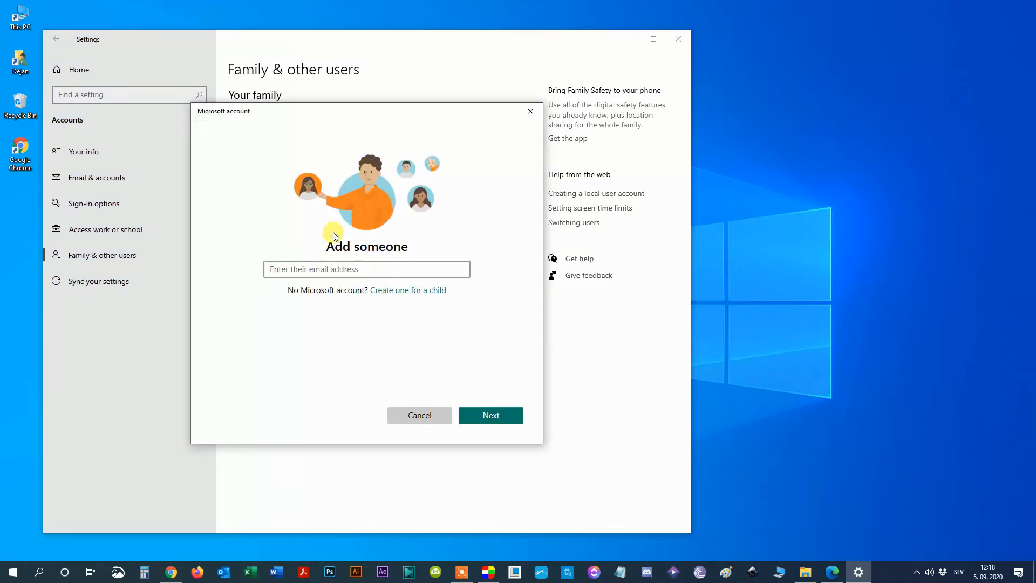
mouse_move(413, 296)
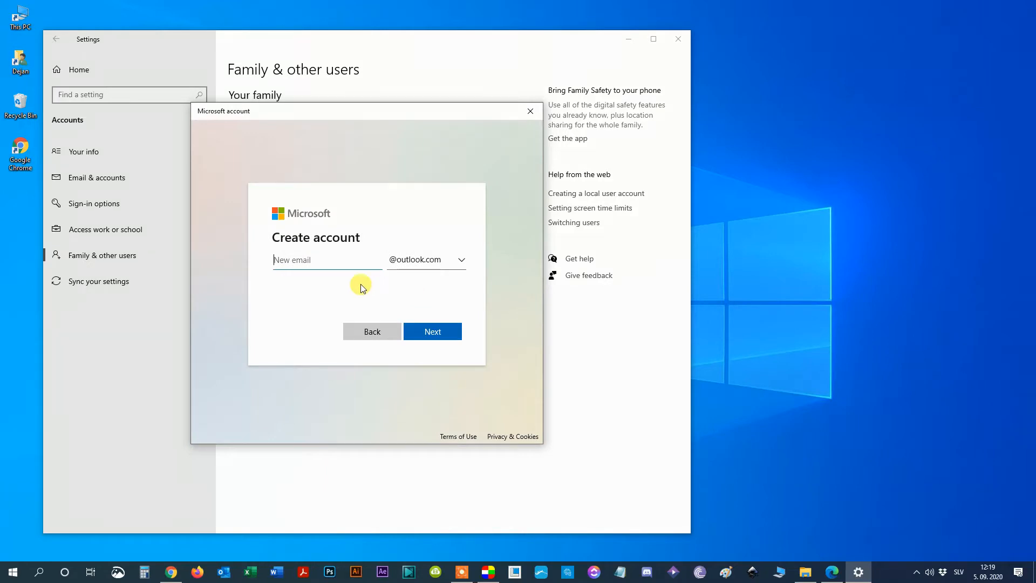
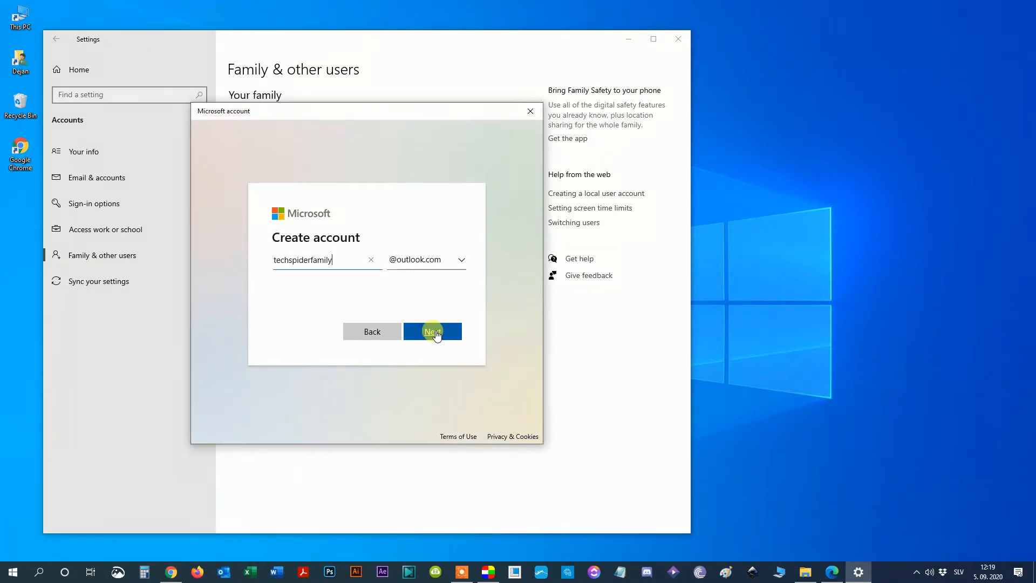
left_click(432, 331)
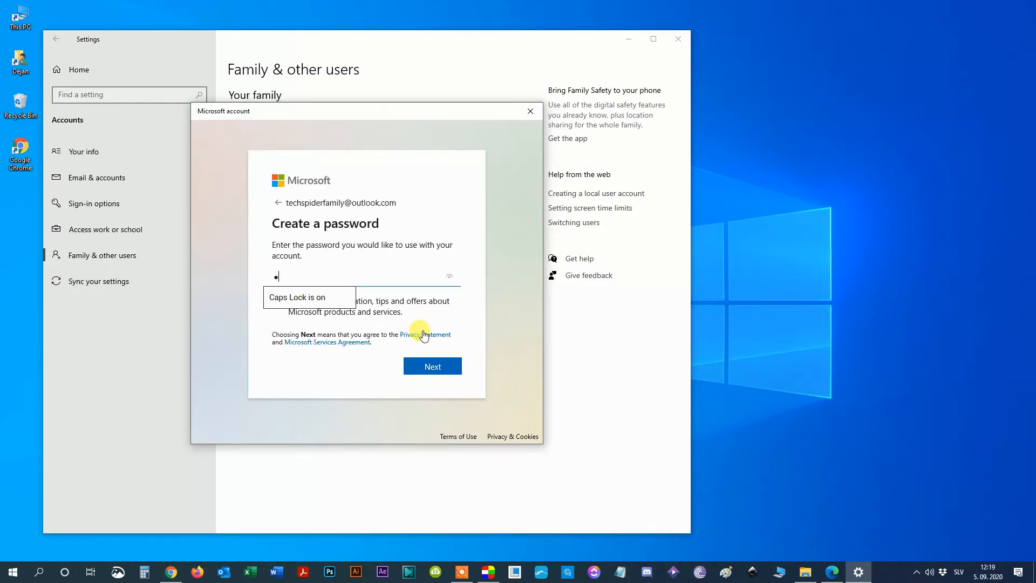
type("password")
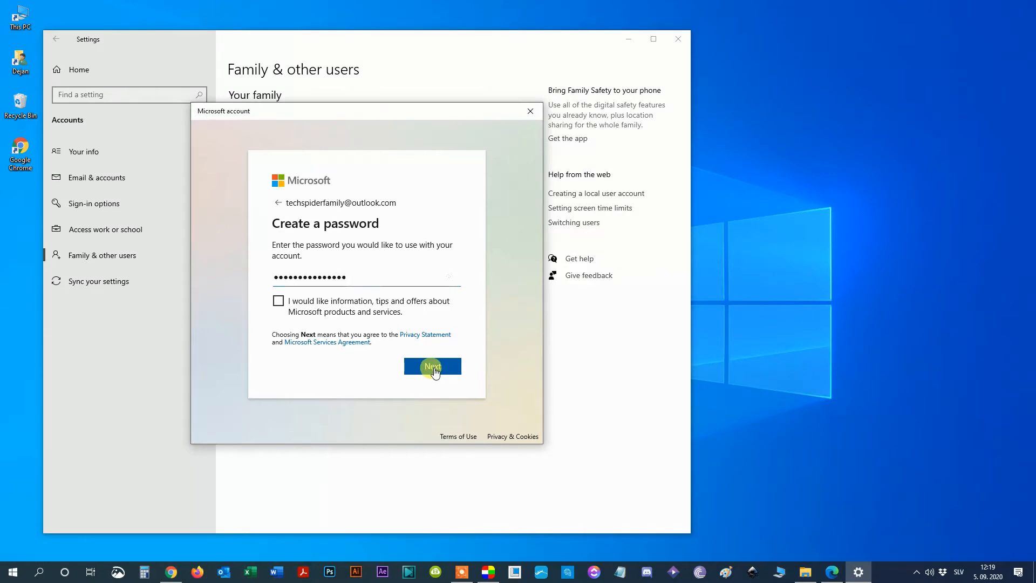
left_click(432, 367)
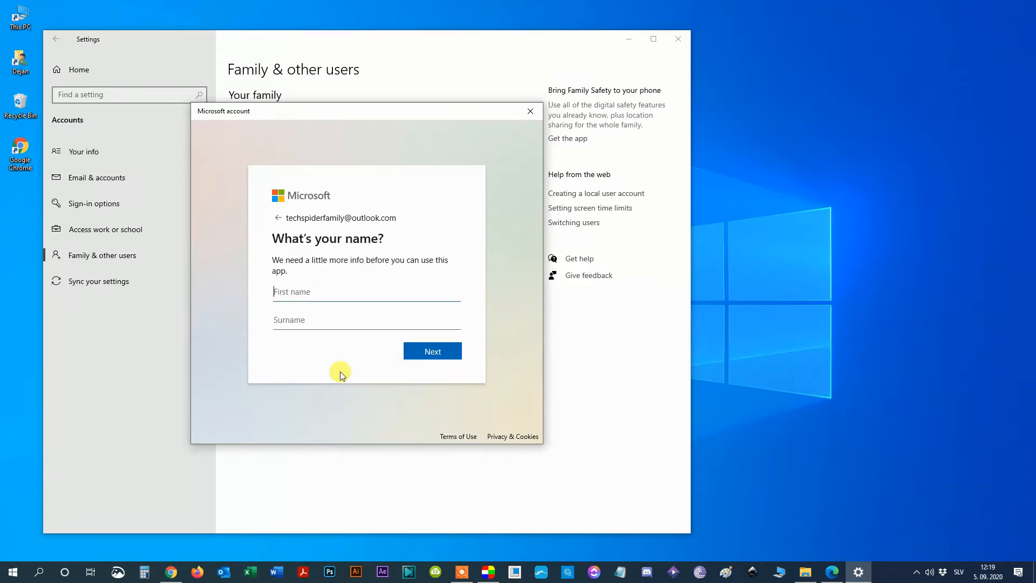
Enter the child's name, country and an April 2014 date of birth.
type("Name")
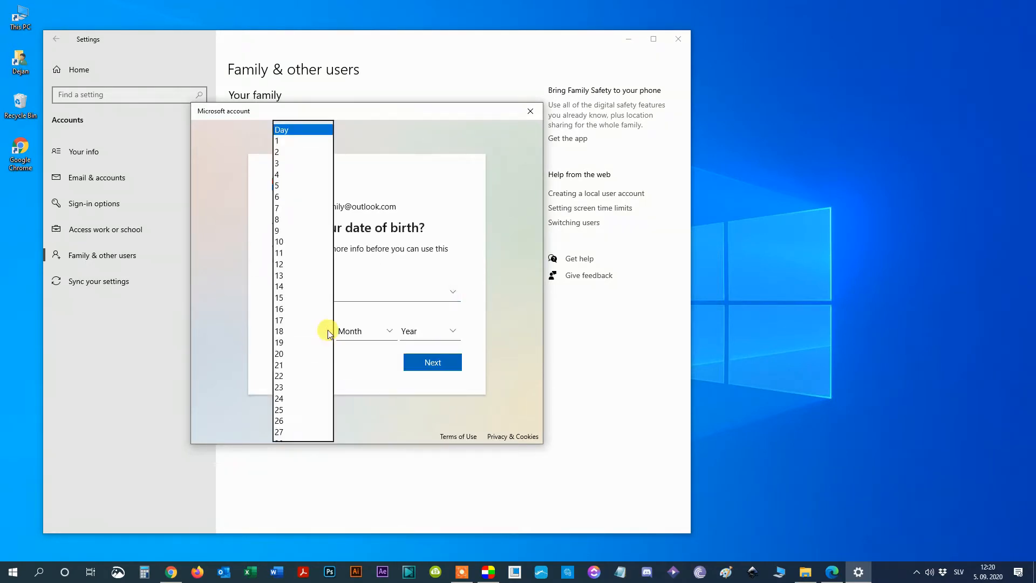
left_click(278, 320)
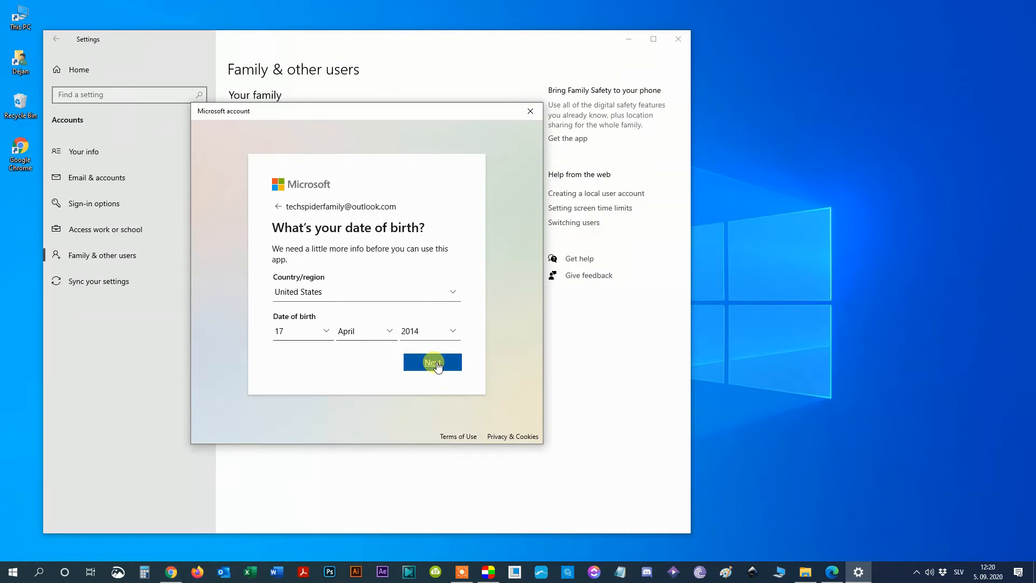
left_click(433, 362)
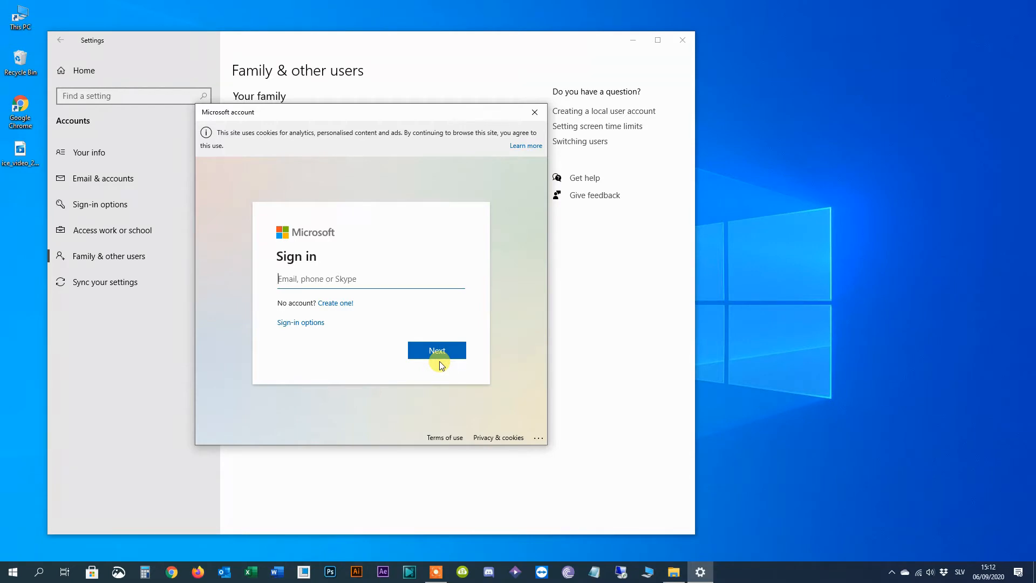
mouse_move(502, 159)
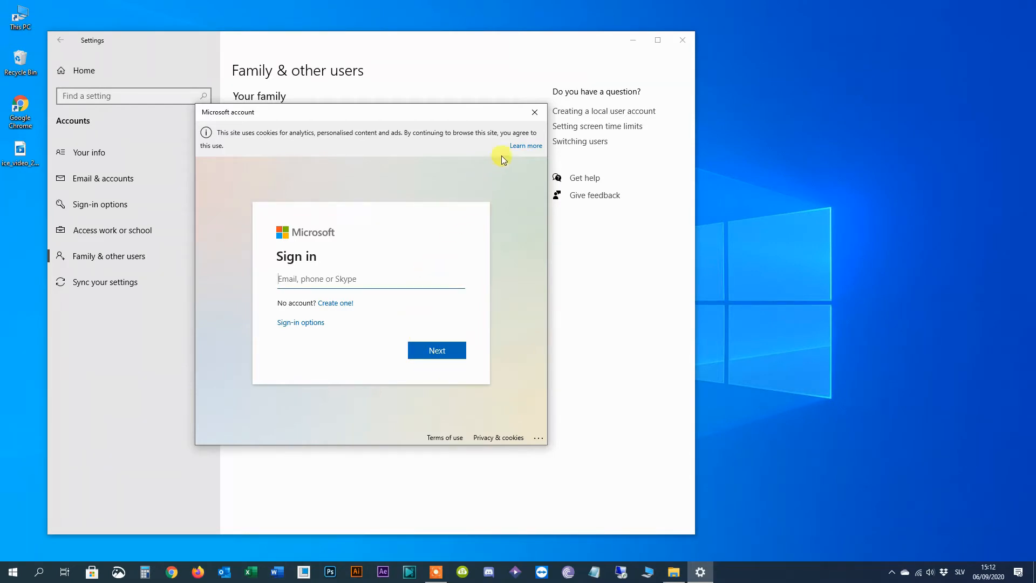
mouse_move(533, 112)
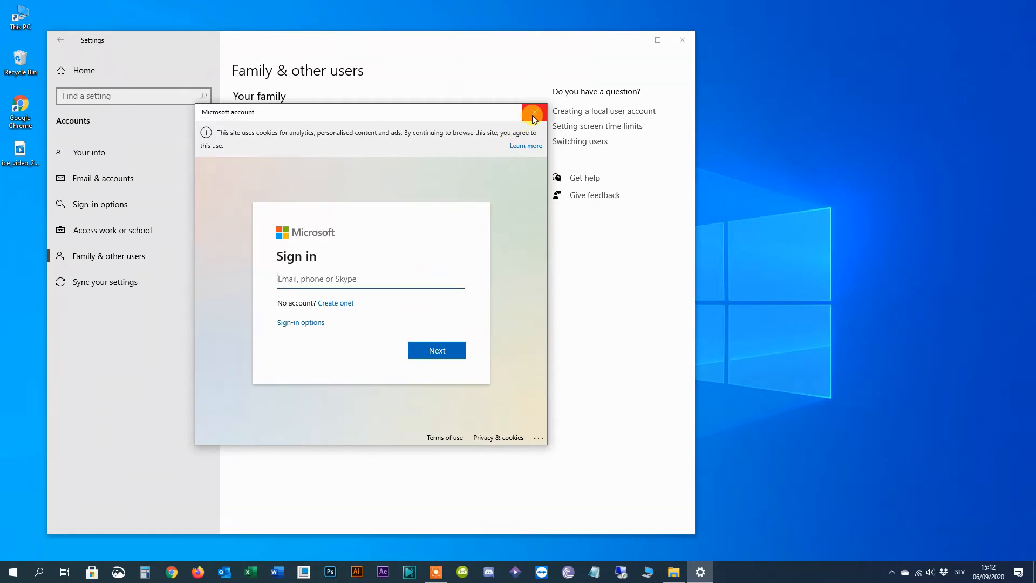
Close the Microsoft sign-in window and launch 'Manage family settings online' in the browser.
left_click(533, 113)
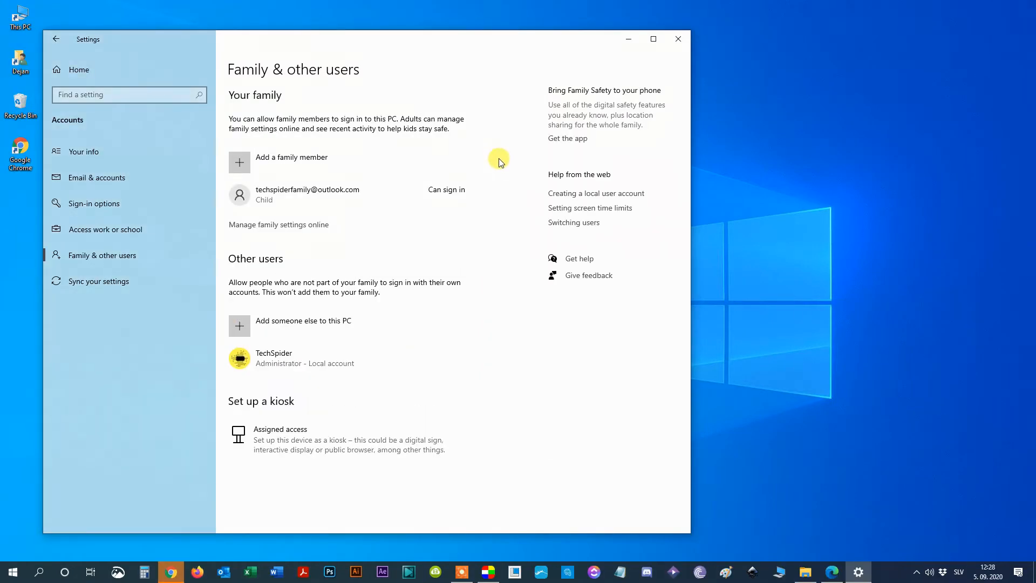
mouse_move(386, 269)
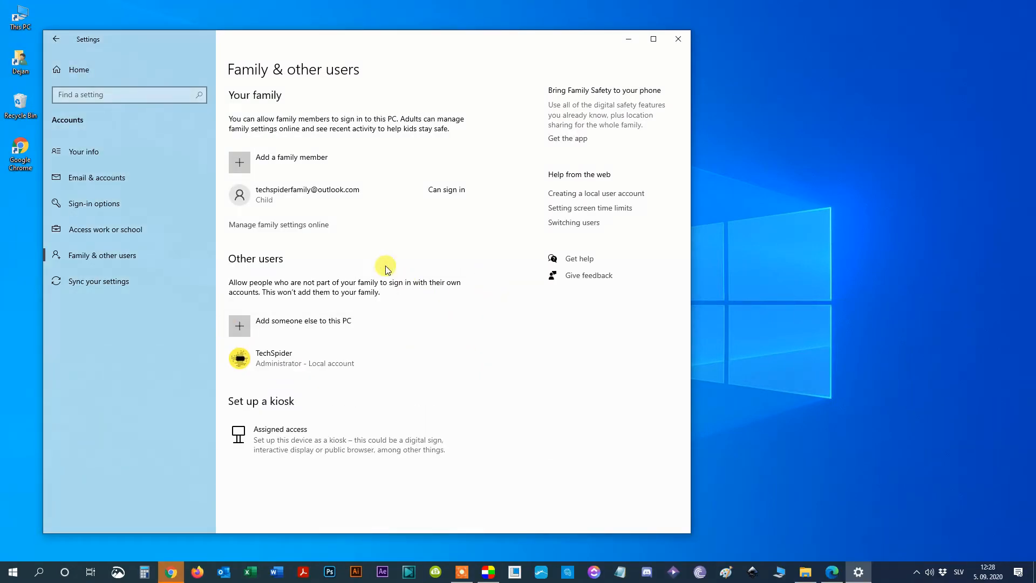
mouse_move(314, 230)
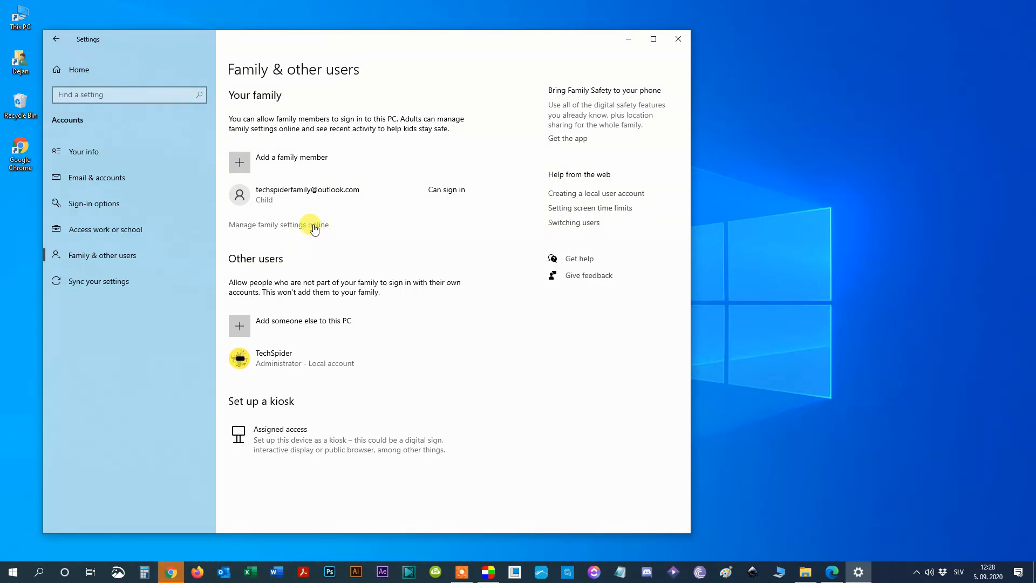
left_click(271, 224)
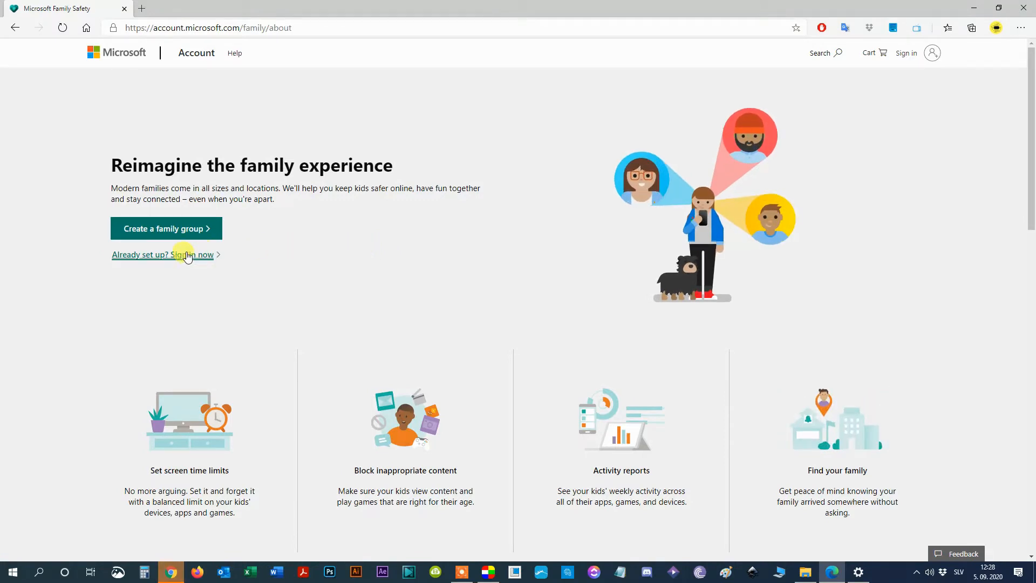
Sign in through 'Already set up? Sign in now' to reach the Your family page.
left_click(162, 254)
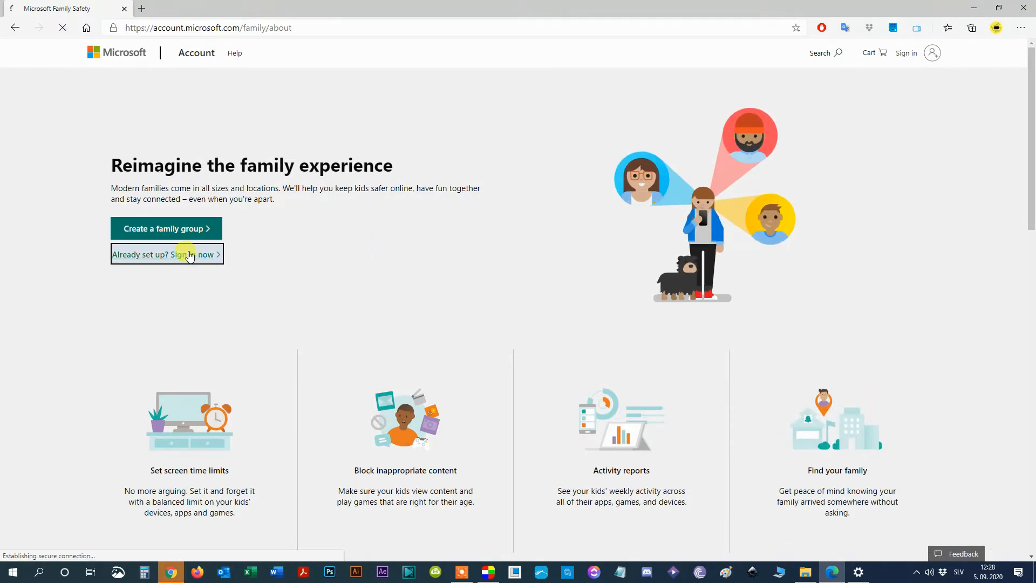
left_click(167, 254)
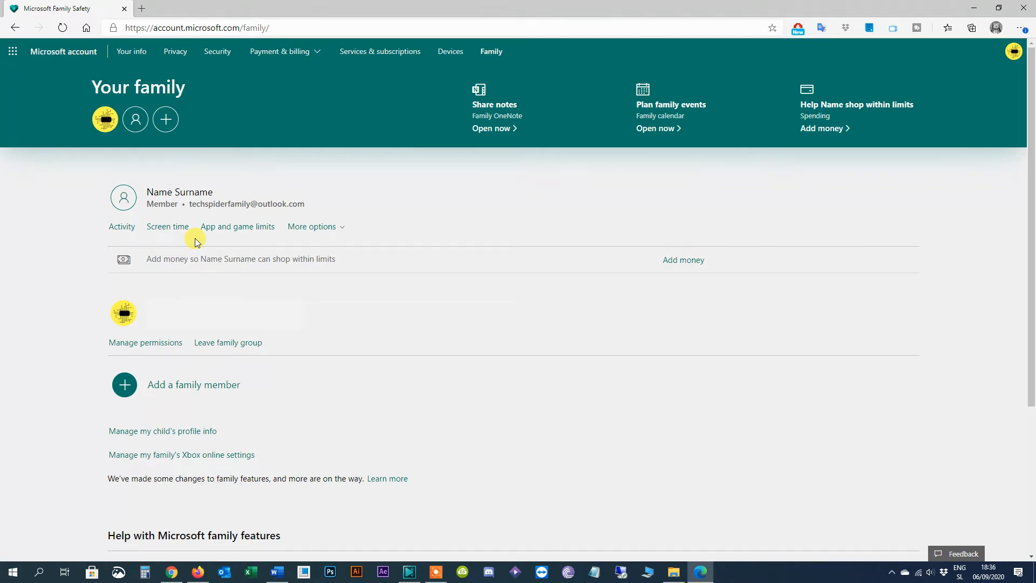
double_click(214, 204)
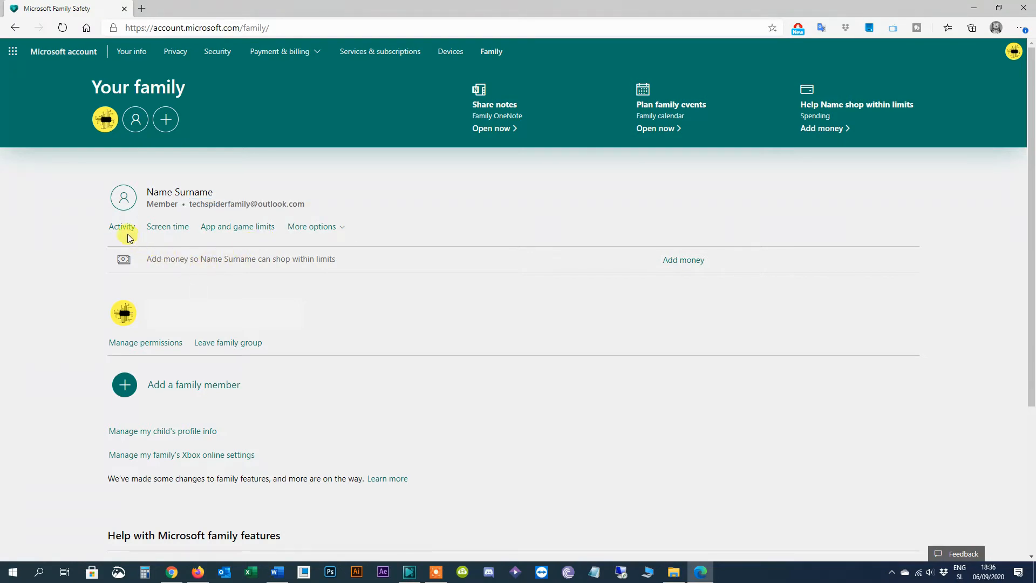
Switch on 'Email weekly reports to me' on the child's Activity tab and review the page.
left_click(122, 227)
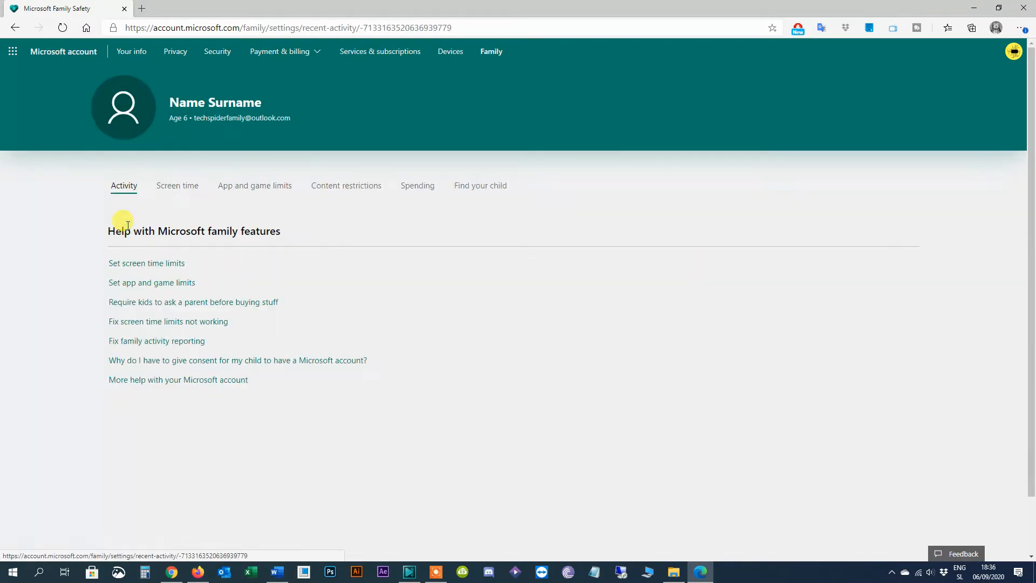
left_click(124, 186)
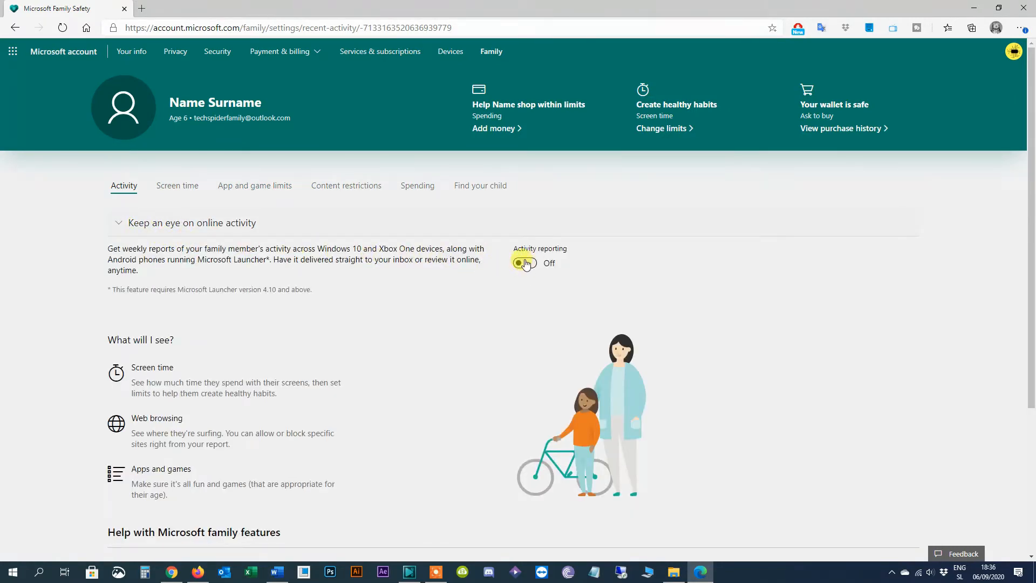
left_click(524, 262)
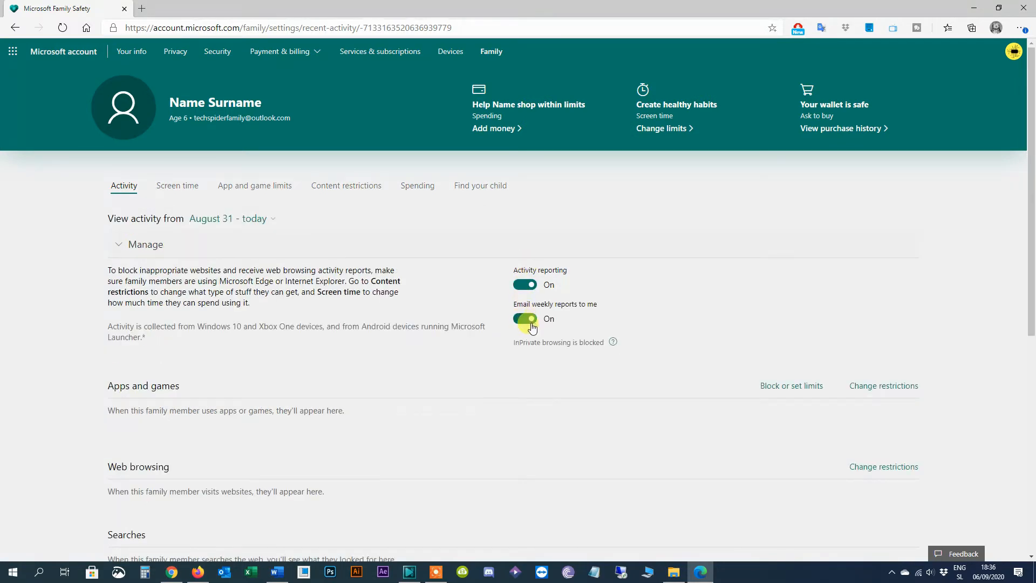
mouse_move(456, 339)
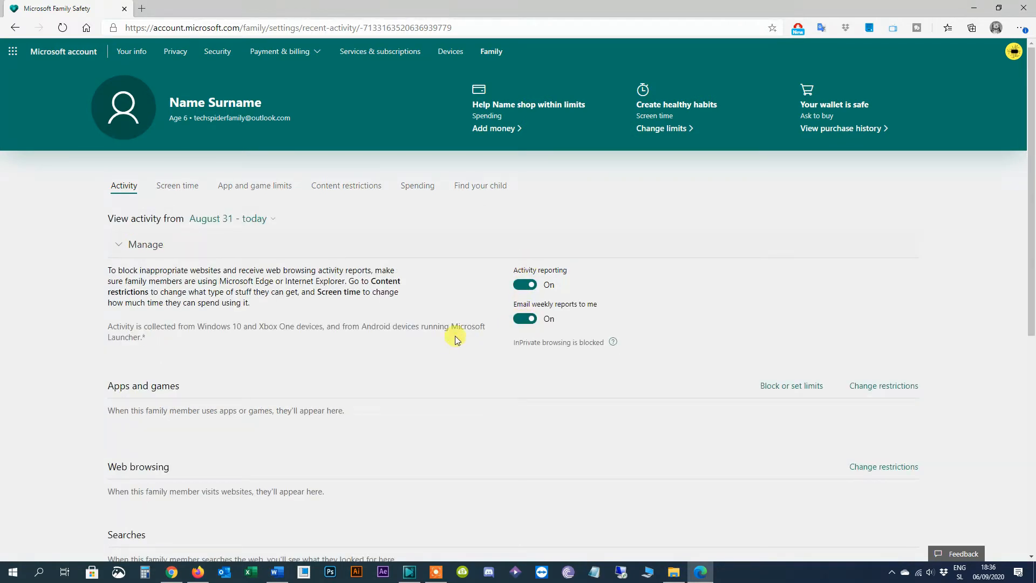
mouse_move(176, 388)
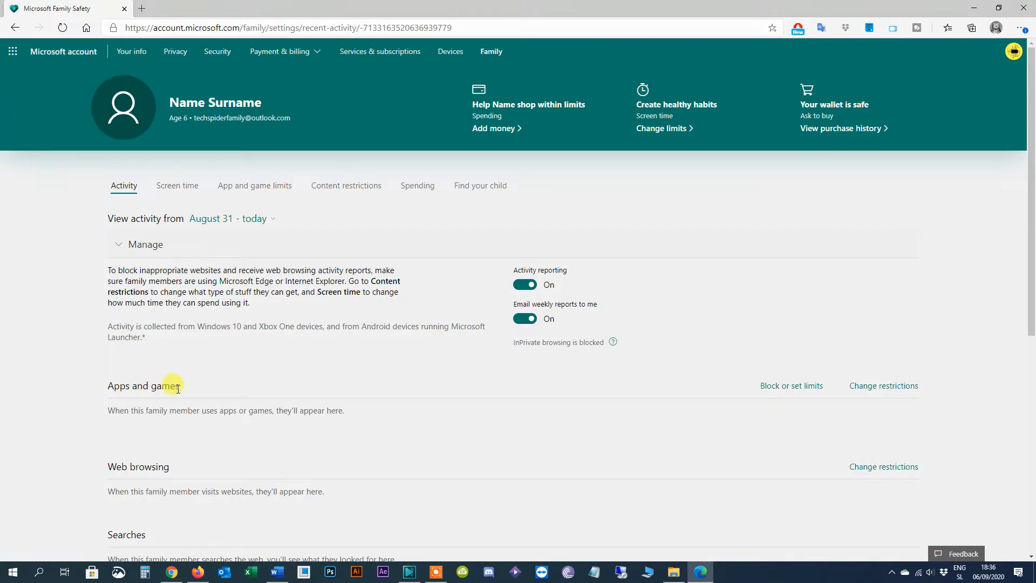
scroll("down", 3)
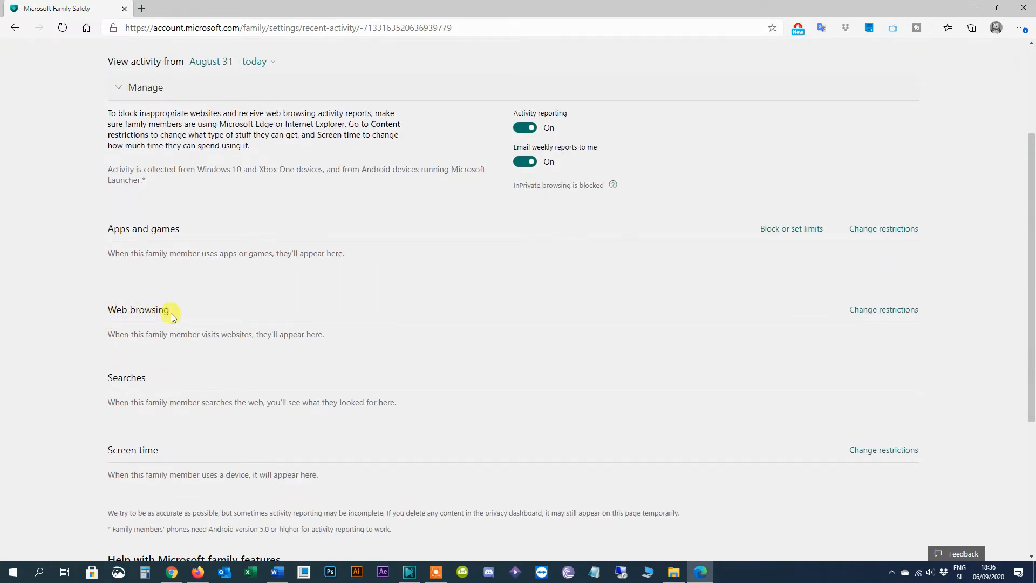
scroll("down", 3)
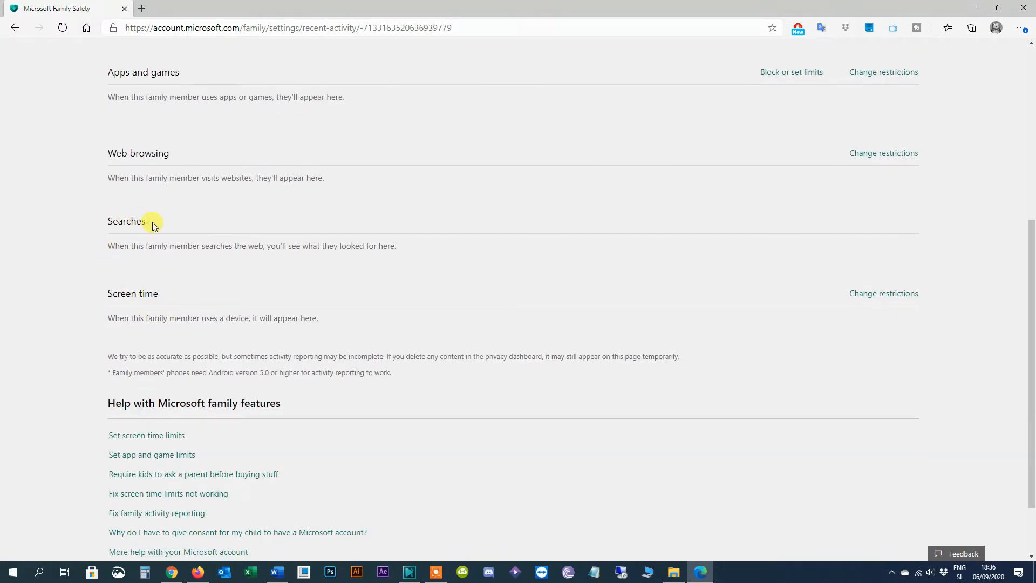
mouse_move(187, 315)
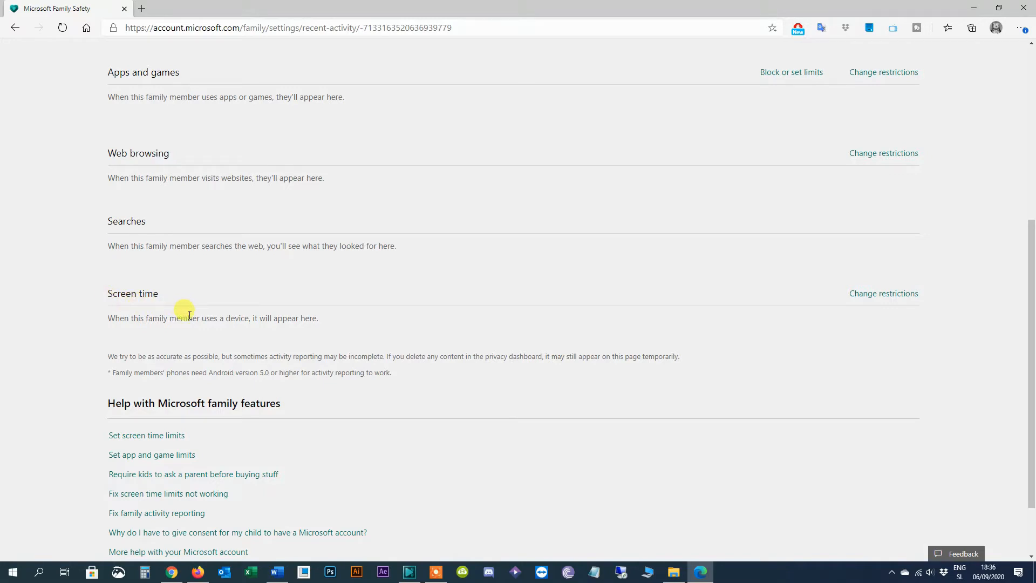
scroll("up", 3)
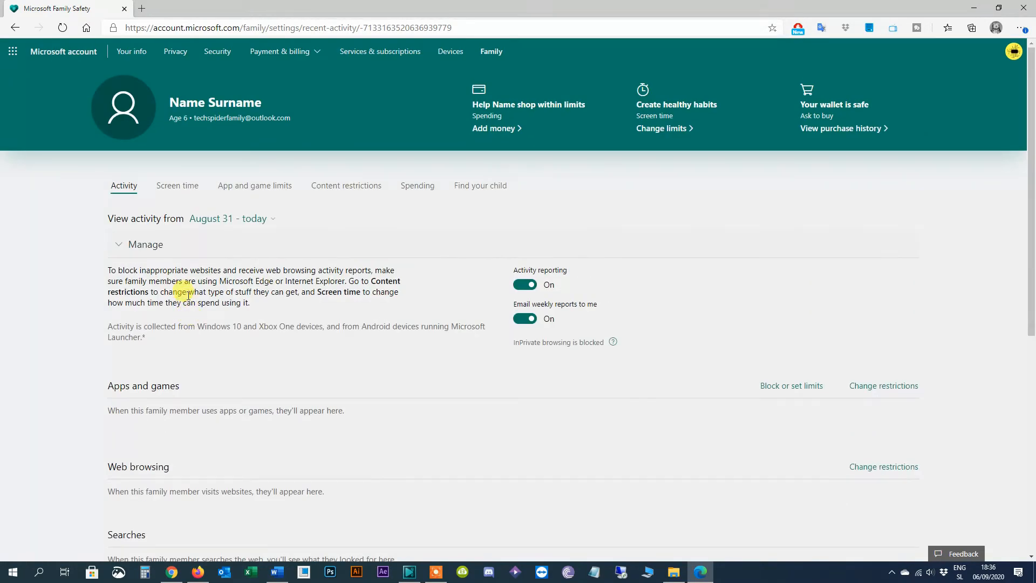
mouse_move(177, 186)
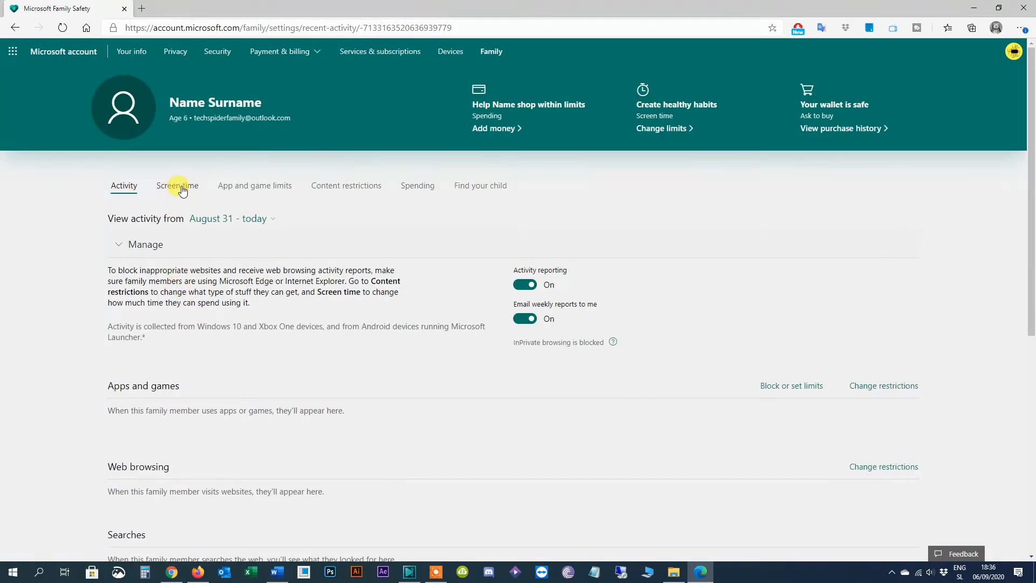
On the Screen time tab, set Sunday's time limit to 1 h 30 min.
left_click(177, 185)
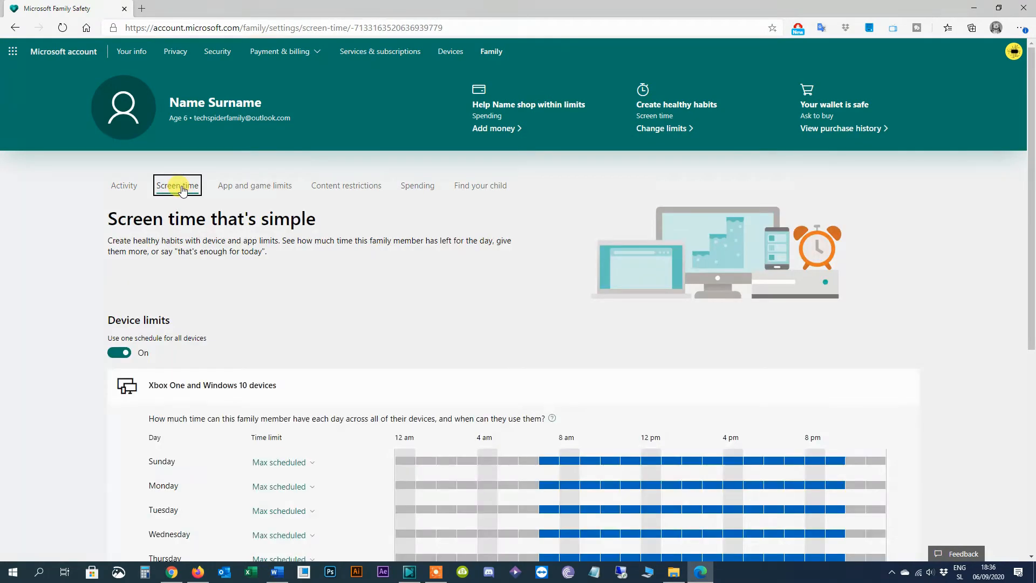
scroll("down", 3)
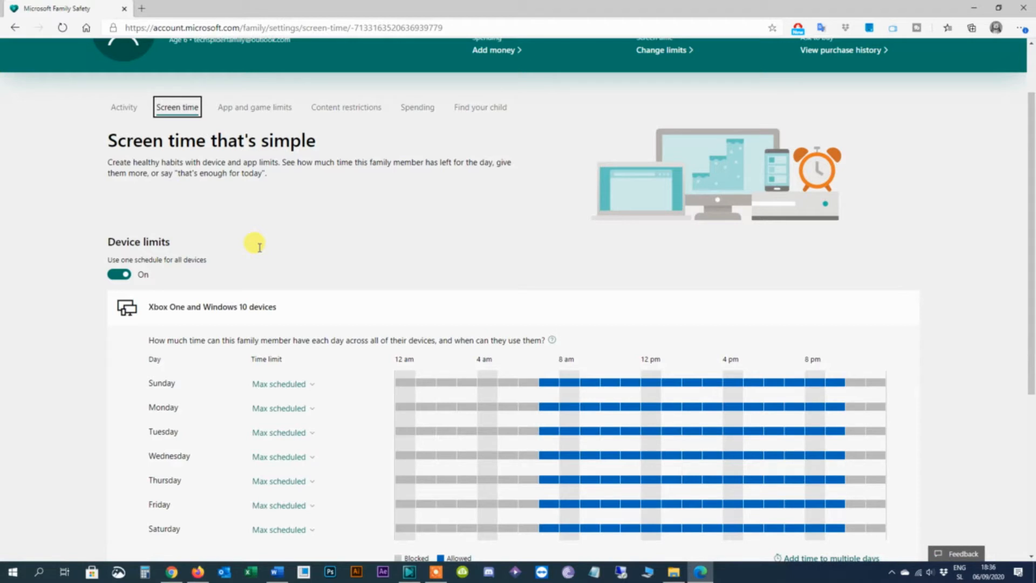
scroll("down", 3)
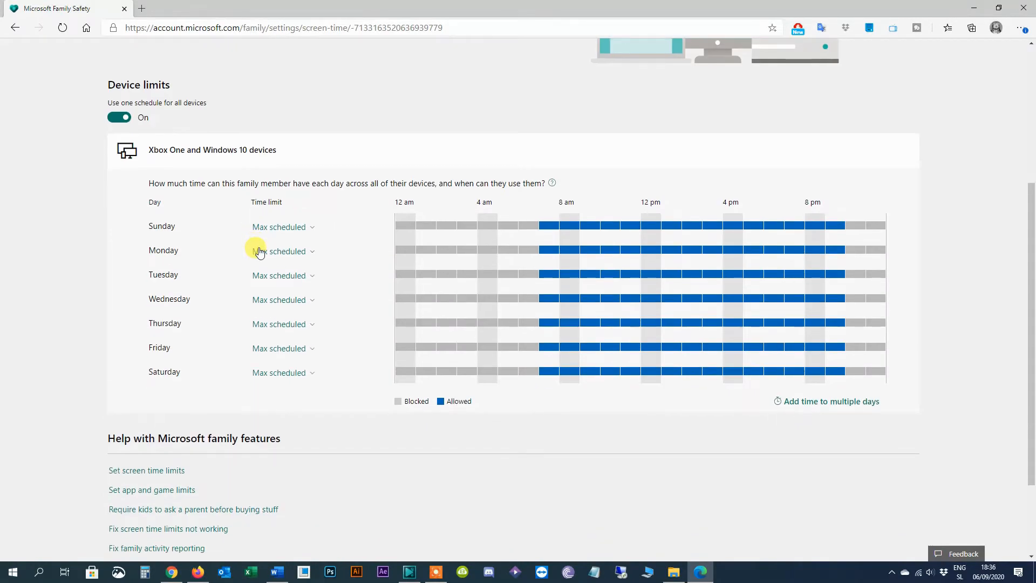
mouse_move(303, 233)
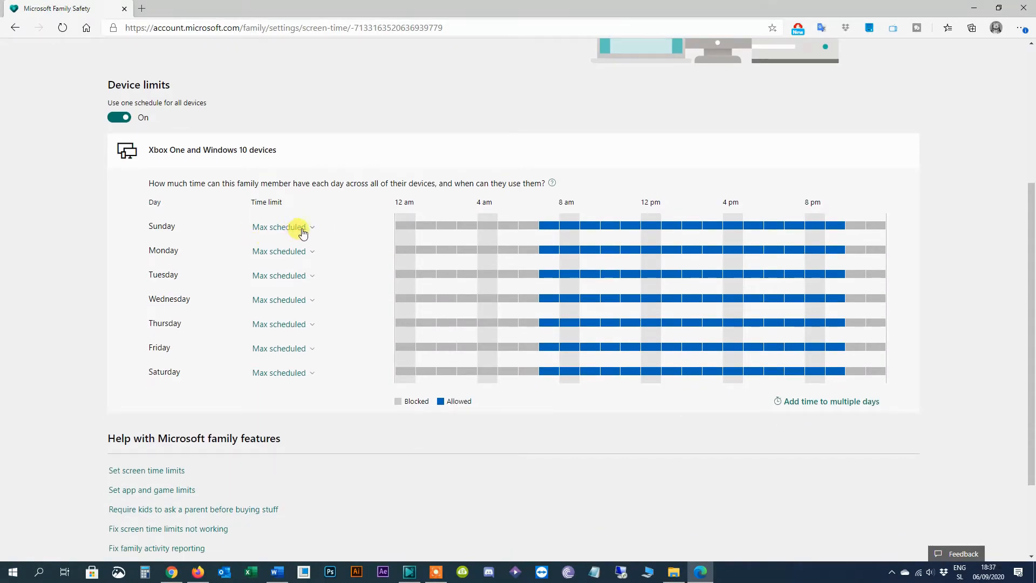
left_click(283, 226)
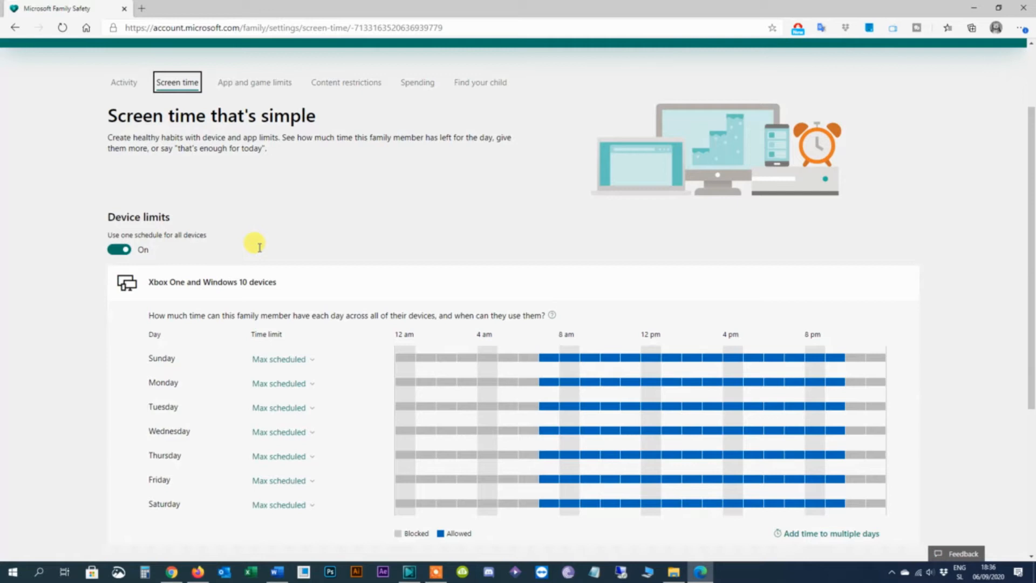
scroll("down", 3)
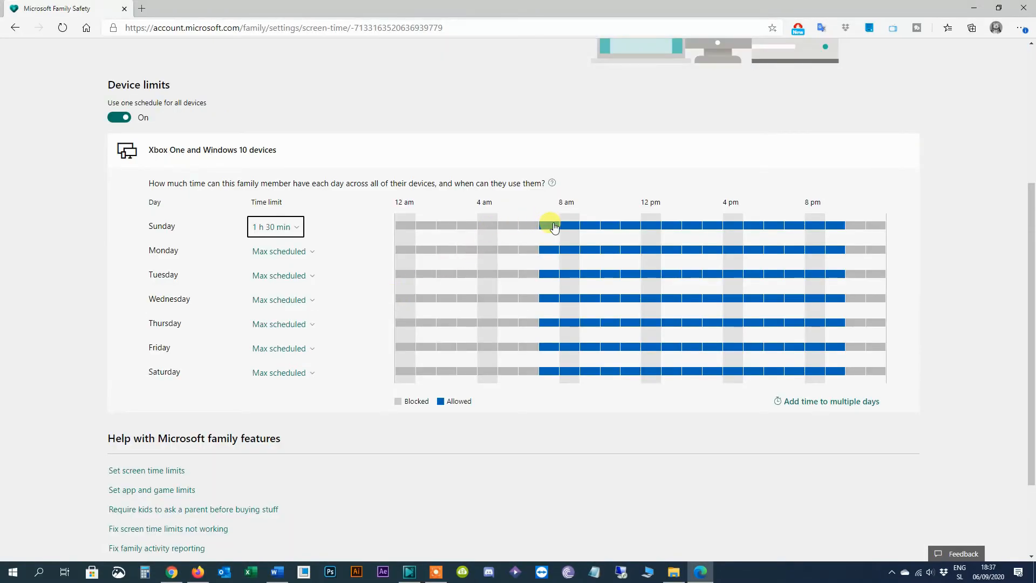
Replace Sunday's 7:00 AM–10:00 PM slot with 11:00 AM–2:00 PM and save.
left_click(548, 226)
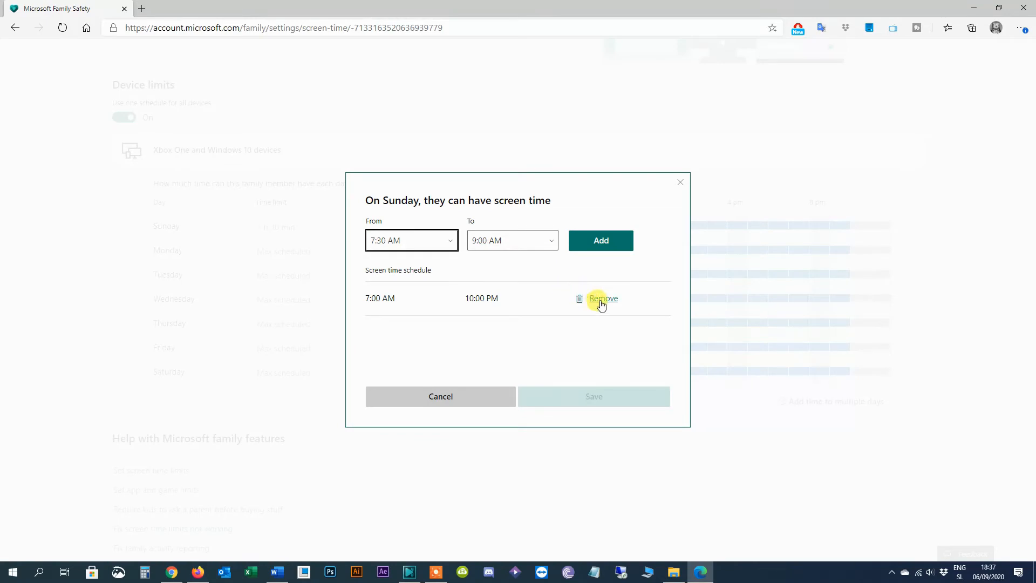
left_click(602, 298)
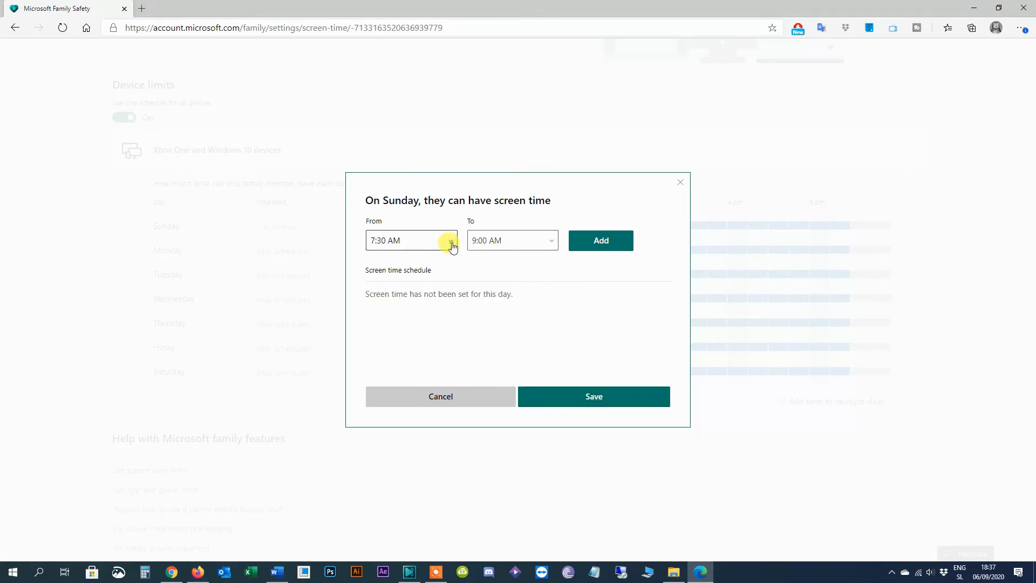
left_click(450, 239)
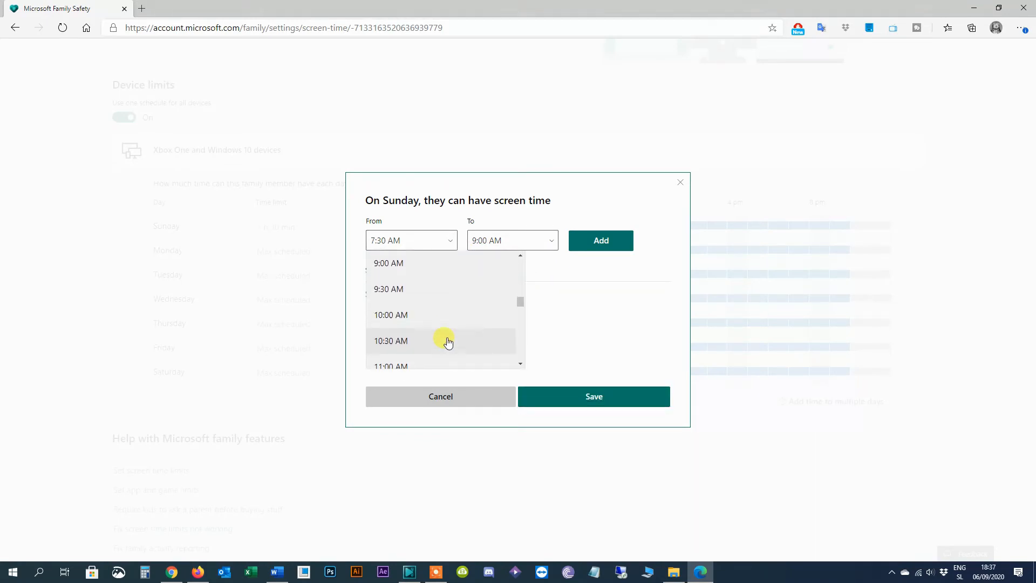
left_click(391, 365)
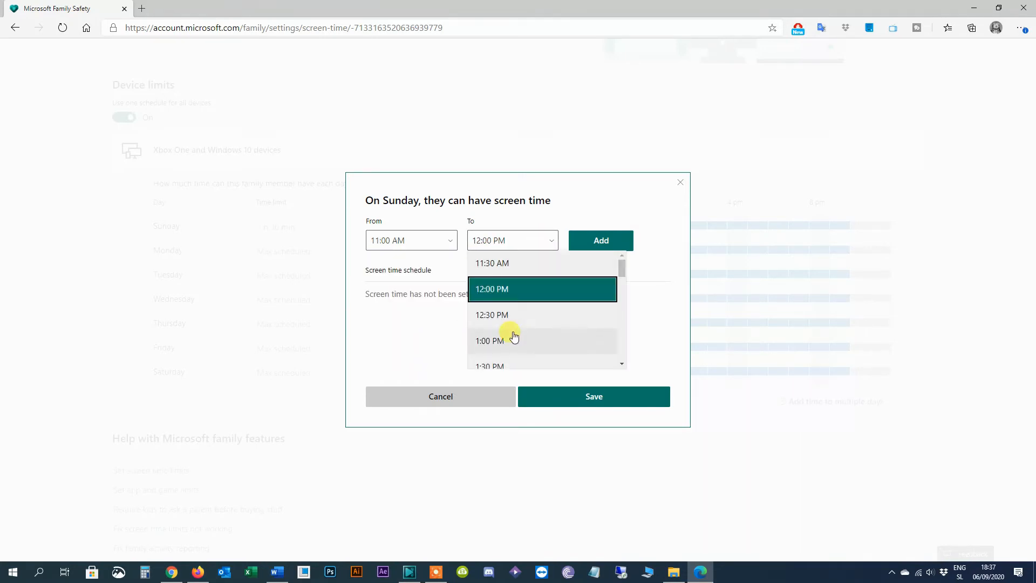
scroll("down", 3)
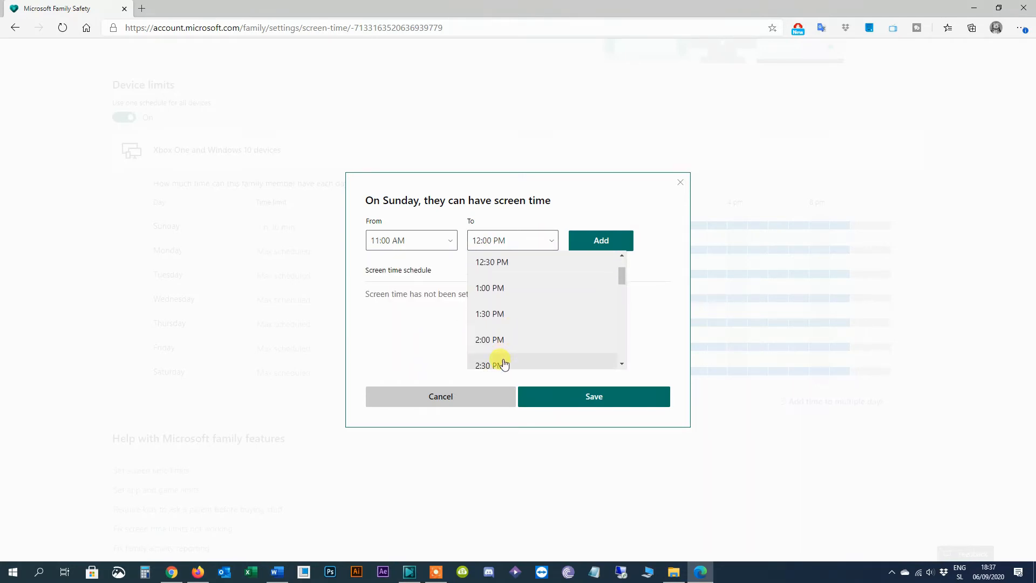
left_click(489, 339)
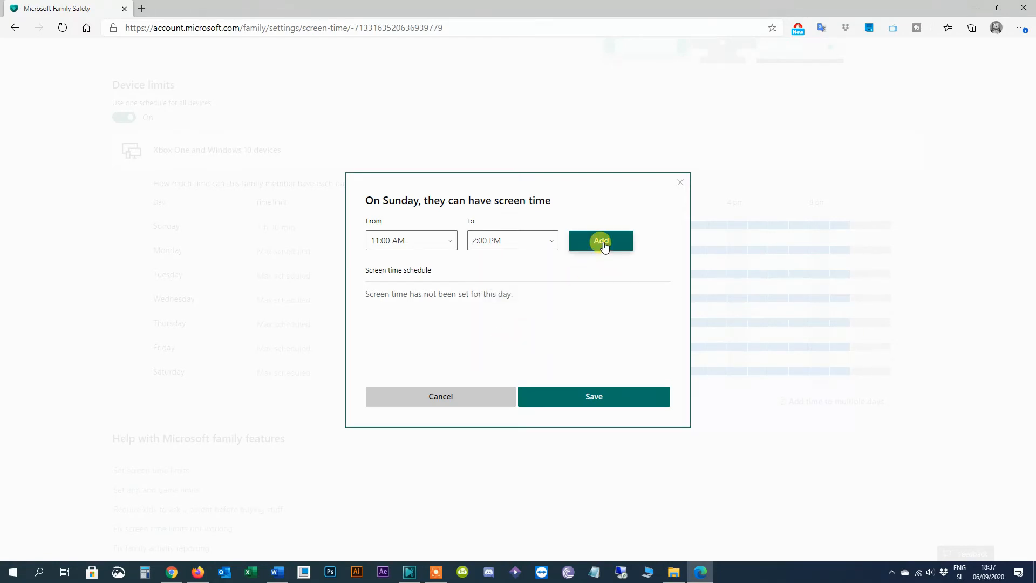
left_click(600, 240)
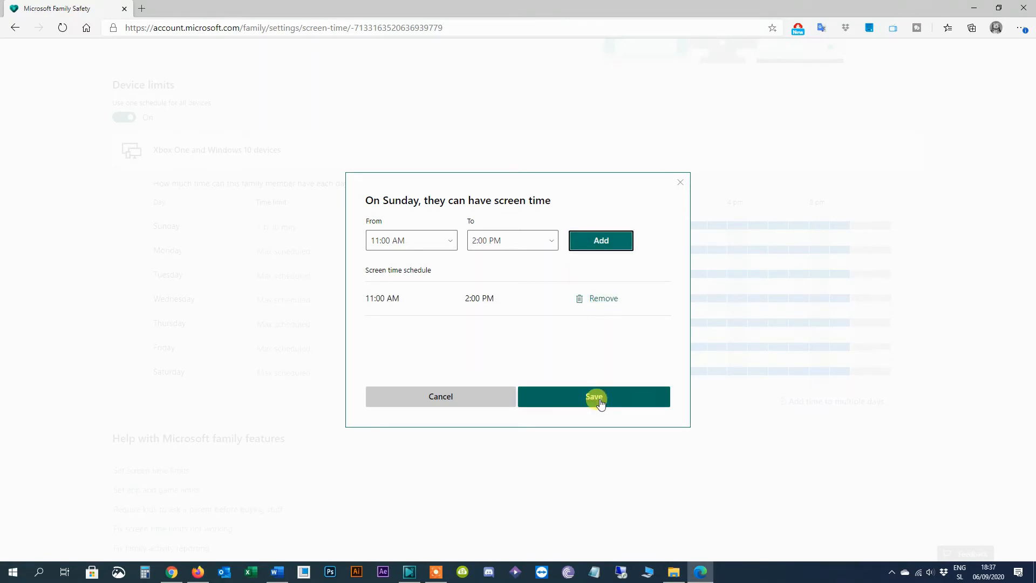
left_click(592, 395)
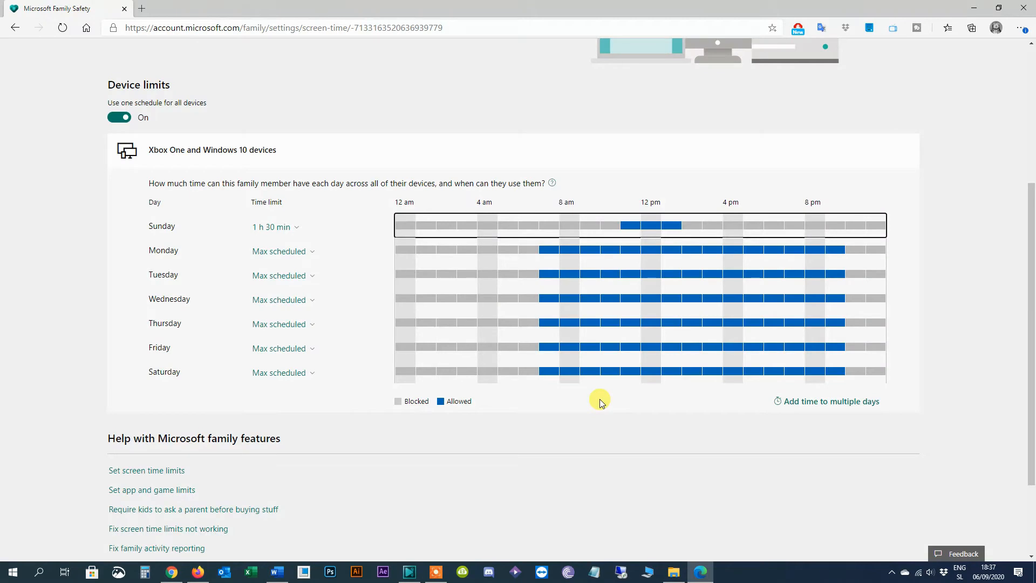
Turn on the Time limits toggle under App and game limits.
scroll("up", 3)
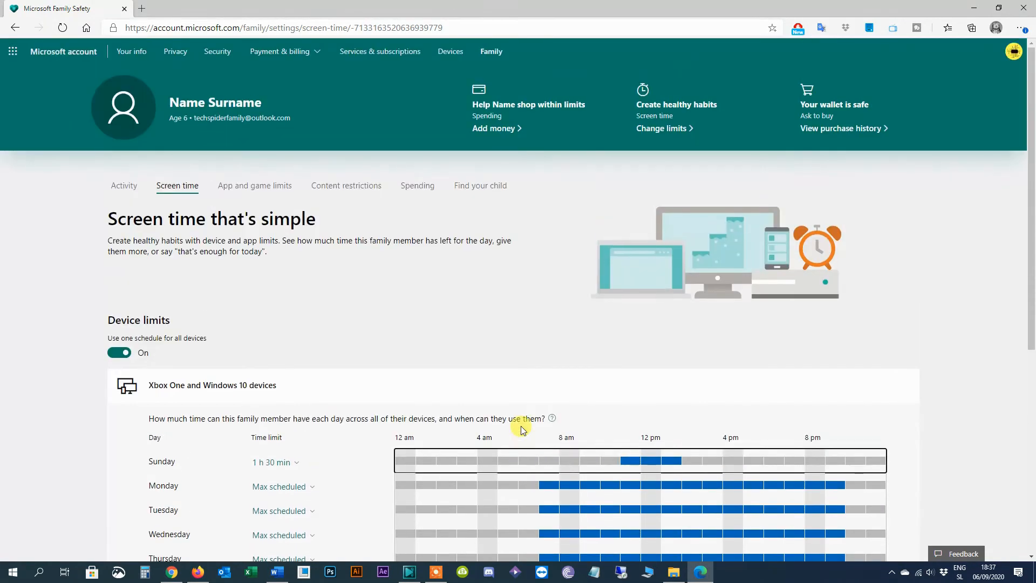
mouse_move(256, 189)
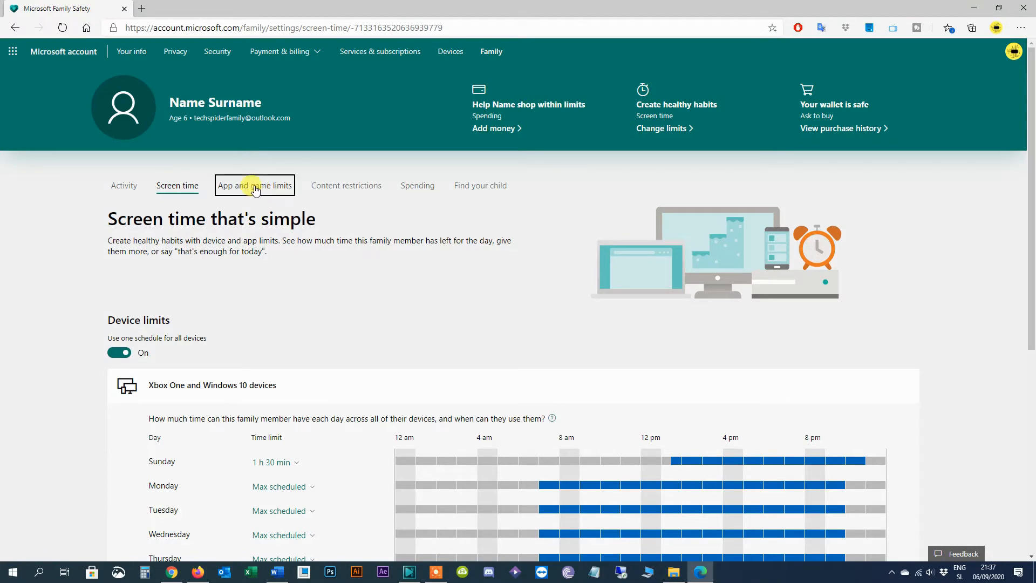
left_click(254, 185)
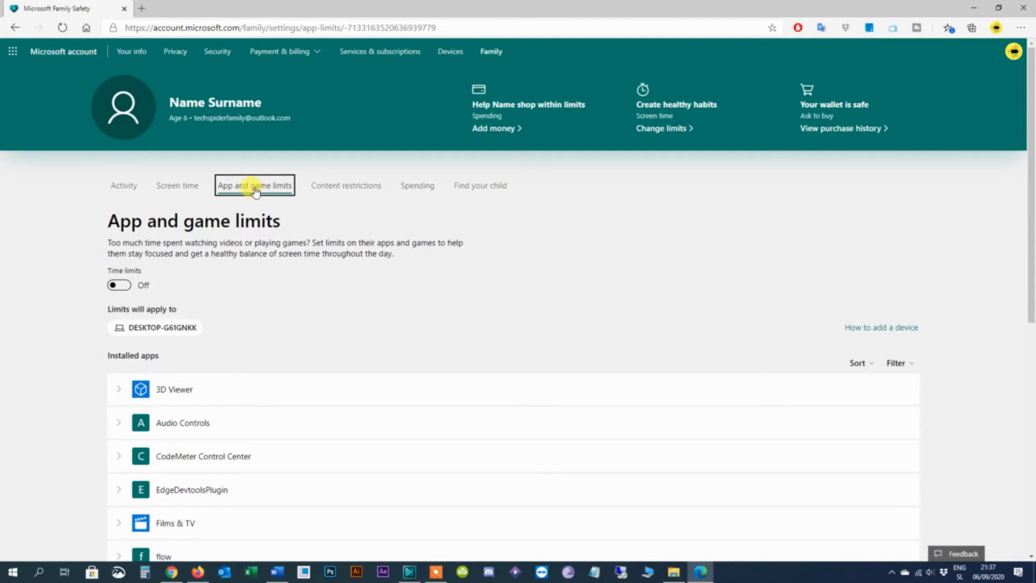
mouse_move(252, 210)
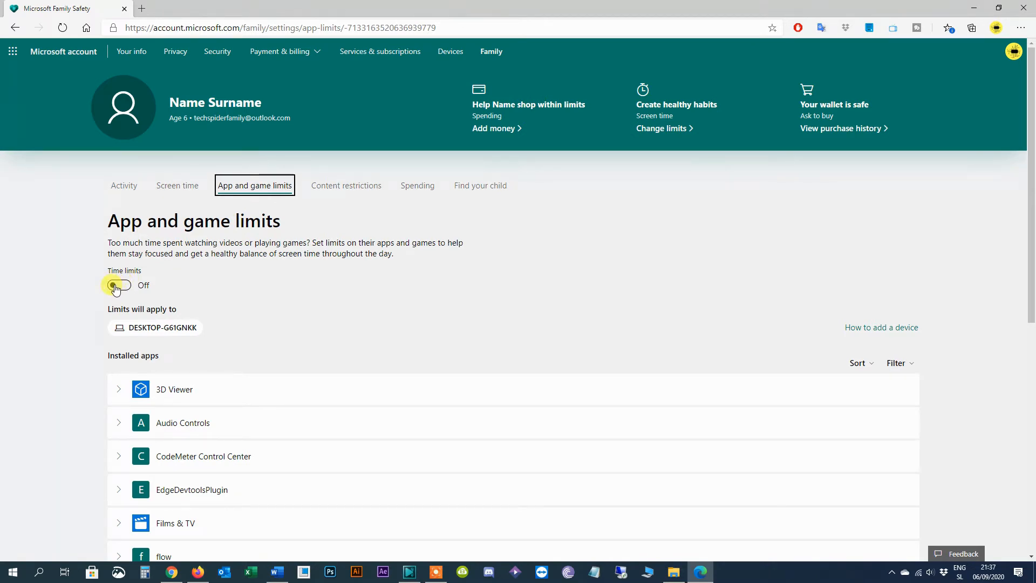
left_click(119, 284)
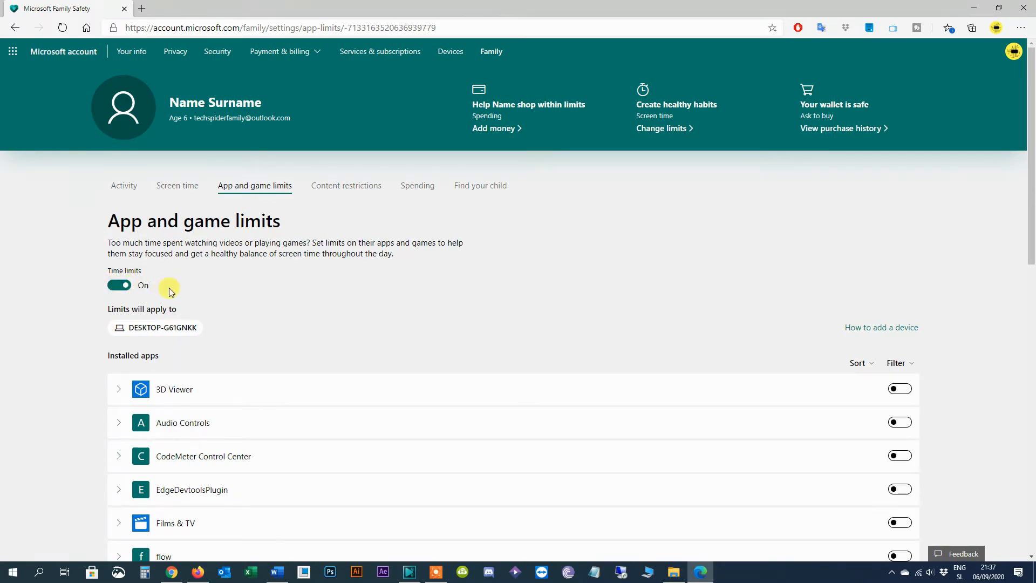
mouse_move(287, 306)
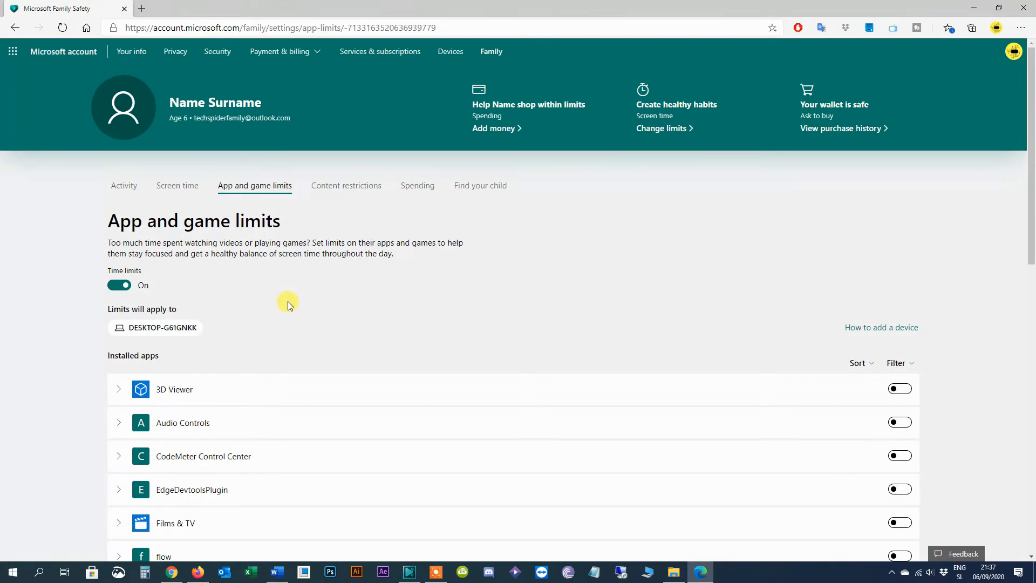
Give Films & TV a 1 h 30 min weekday limit, allowed 02:00 PM to 06:00 PM.
scroll("down", 3)
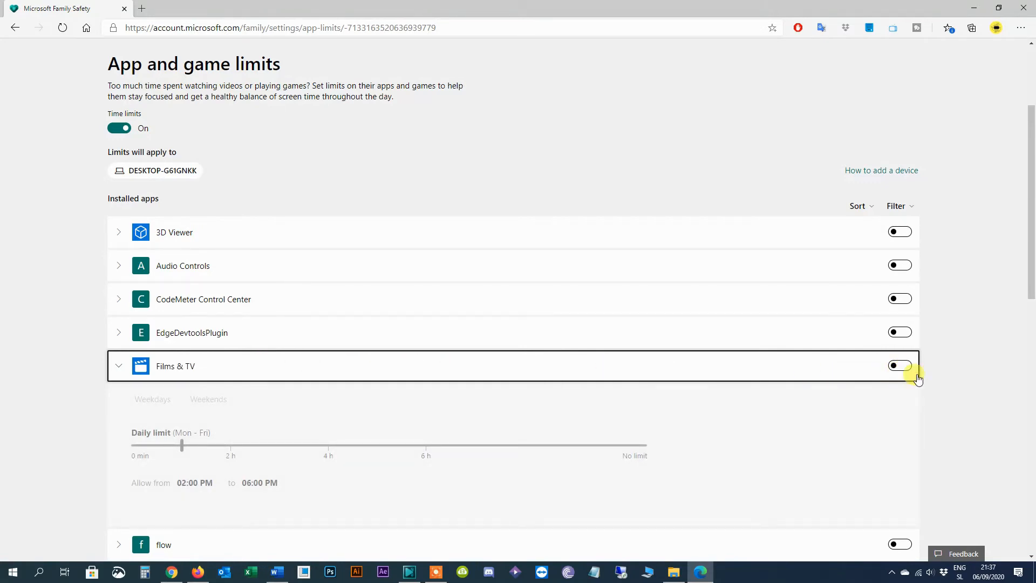
left_click(899, 365)
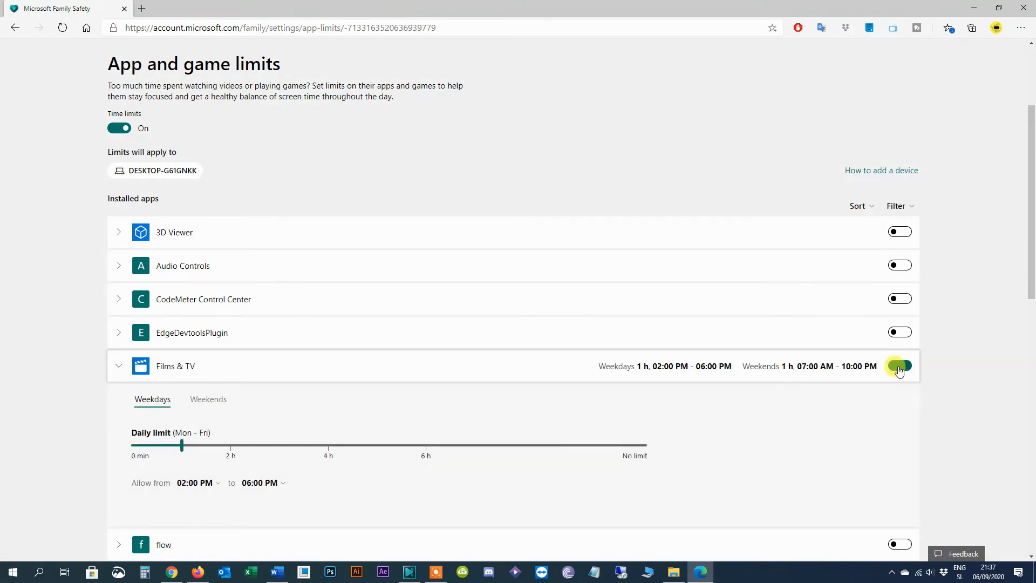
scroll("down", 3)
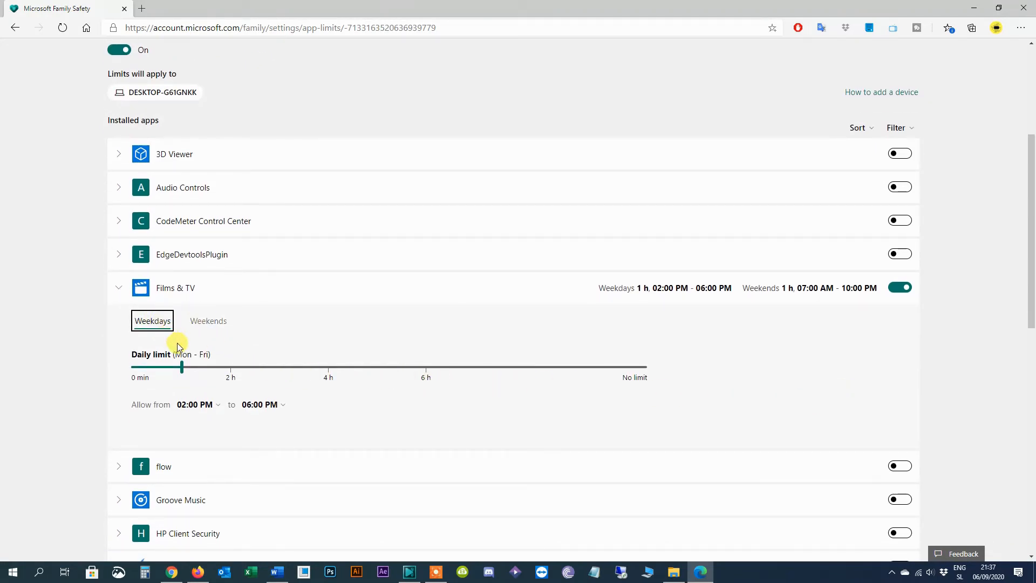
mouse_move(181, 368)
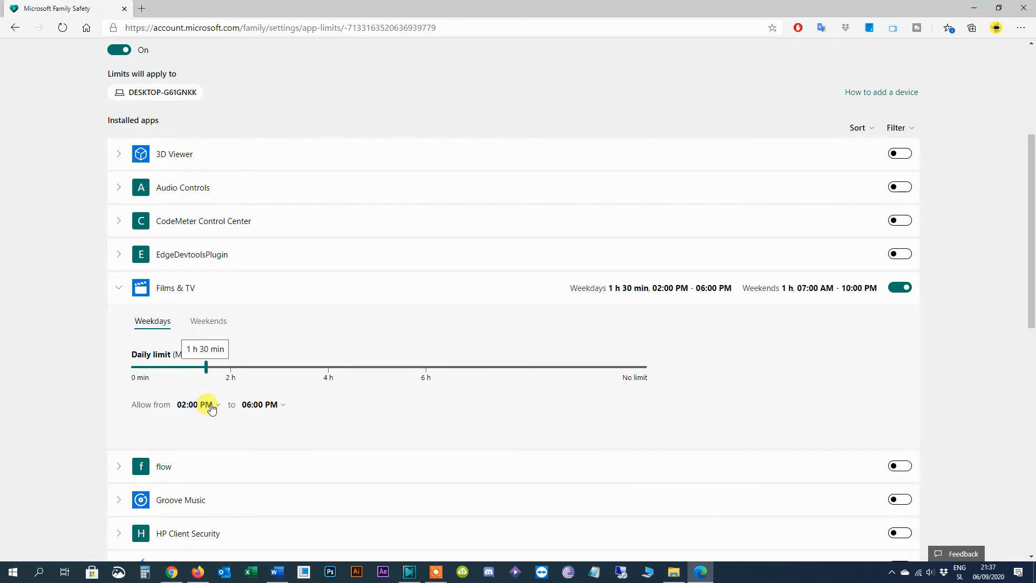
left_click(198, 404)
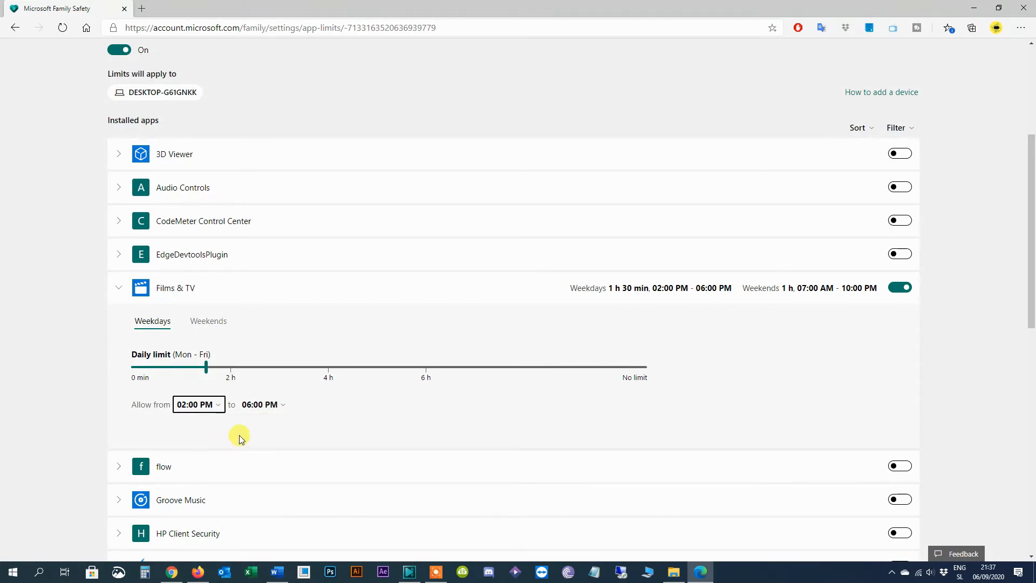
left_click(259, 404)
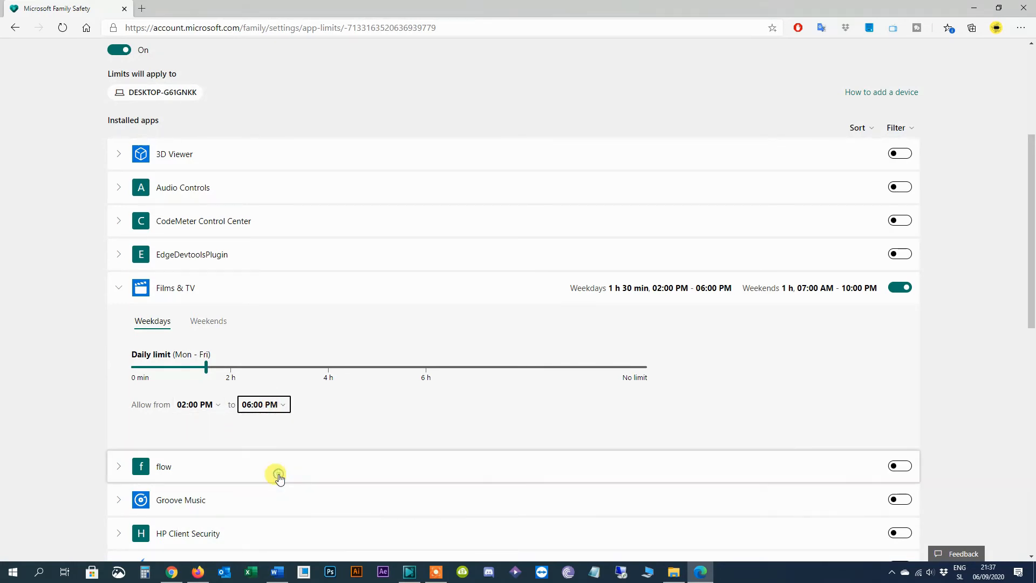
scroll("up", 3)
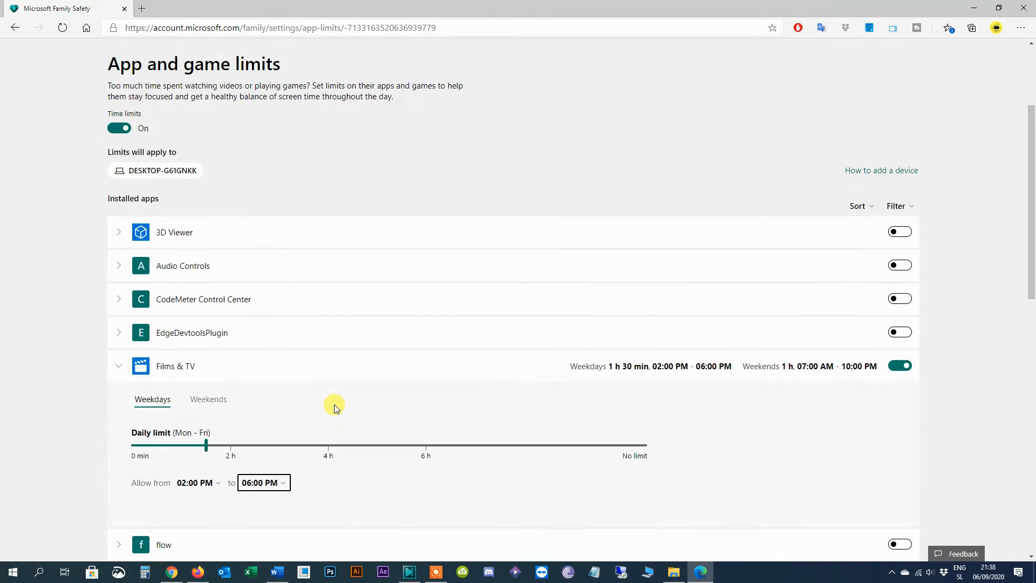
scroll("up", 3)
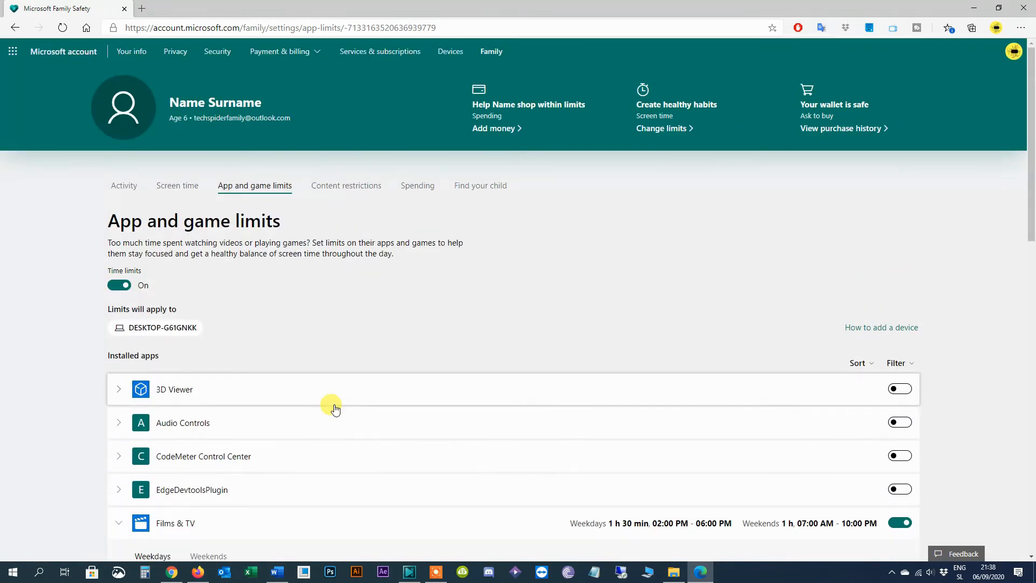
mouse_move(296, 286)
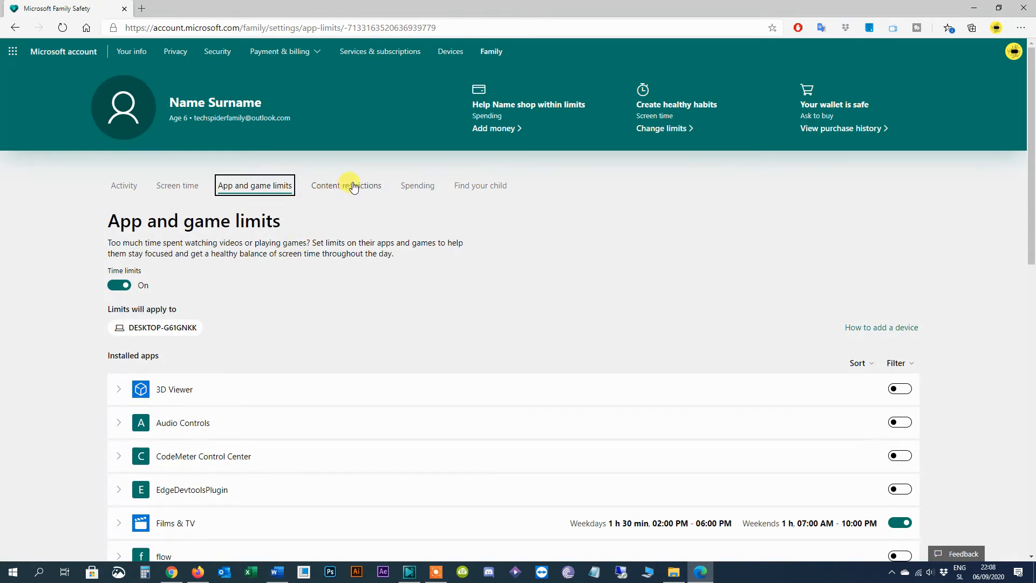
Change 'Allow apps and games rated for' from 6-year-olds to 7-year-olds under Content restrictions.
left_click(345, 185)
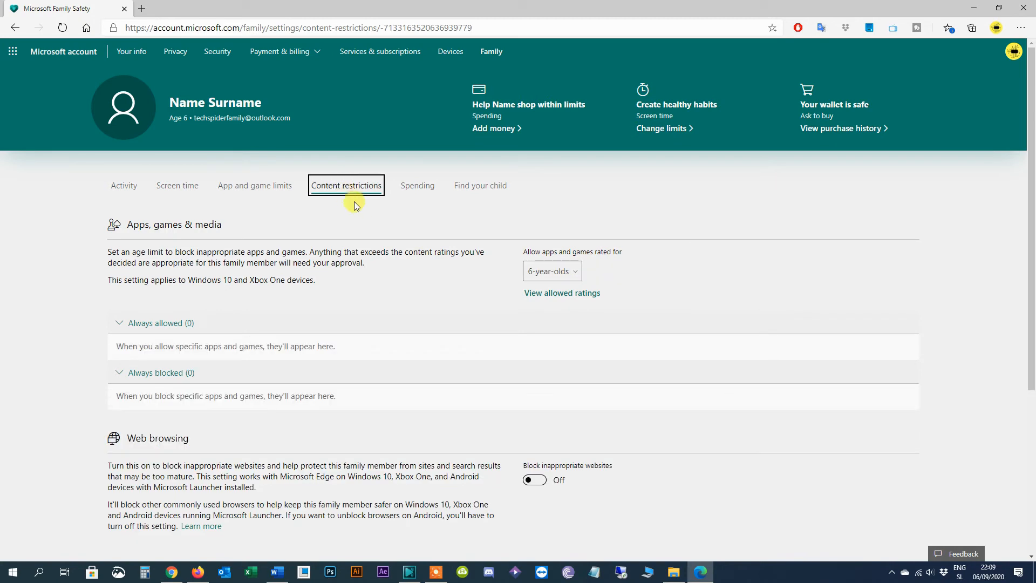
mouse_move(551, 271)
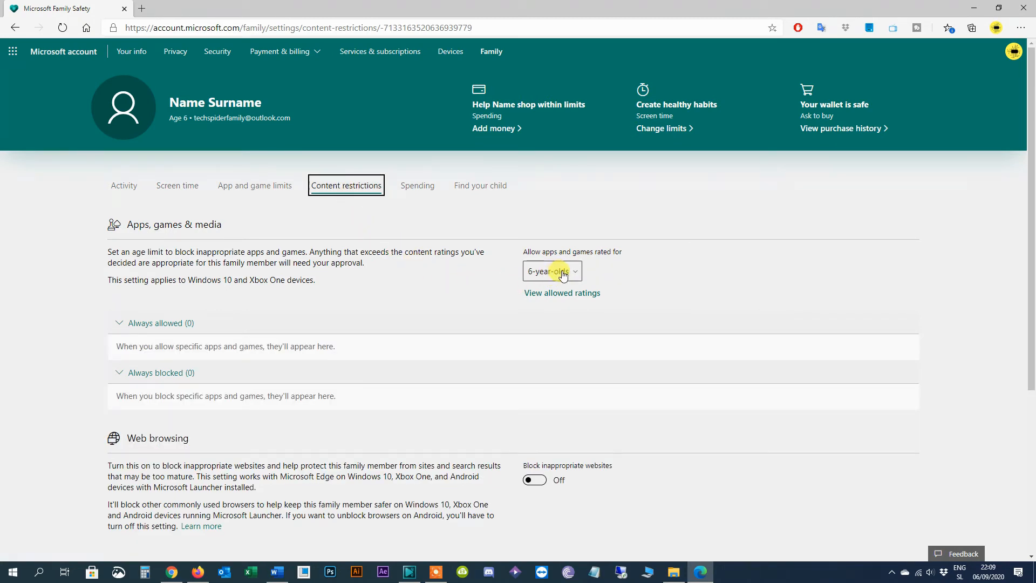
left_click(550, 271)
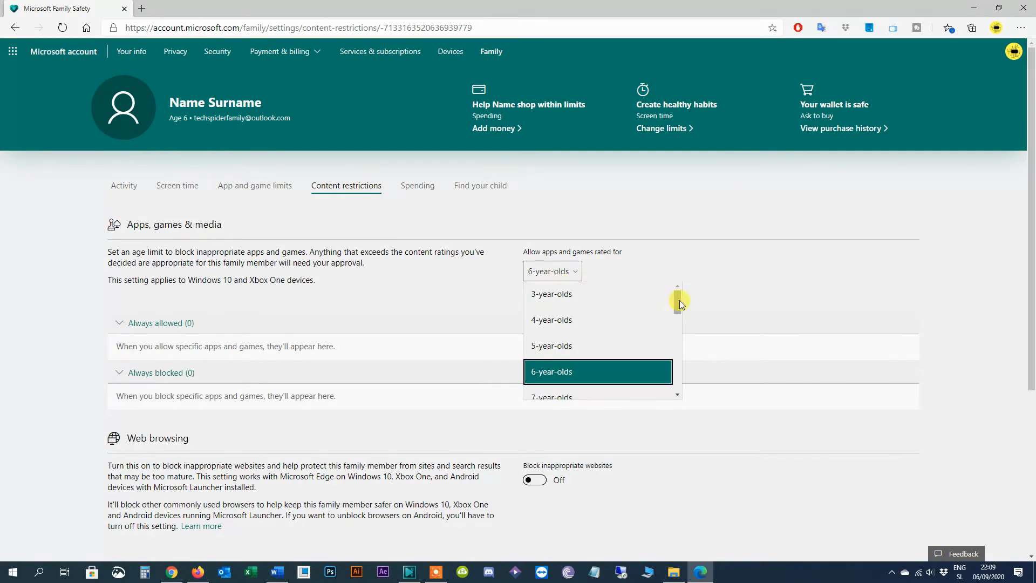
scroll("down", 3)
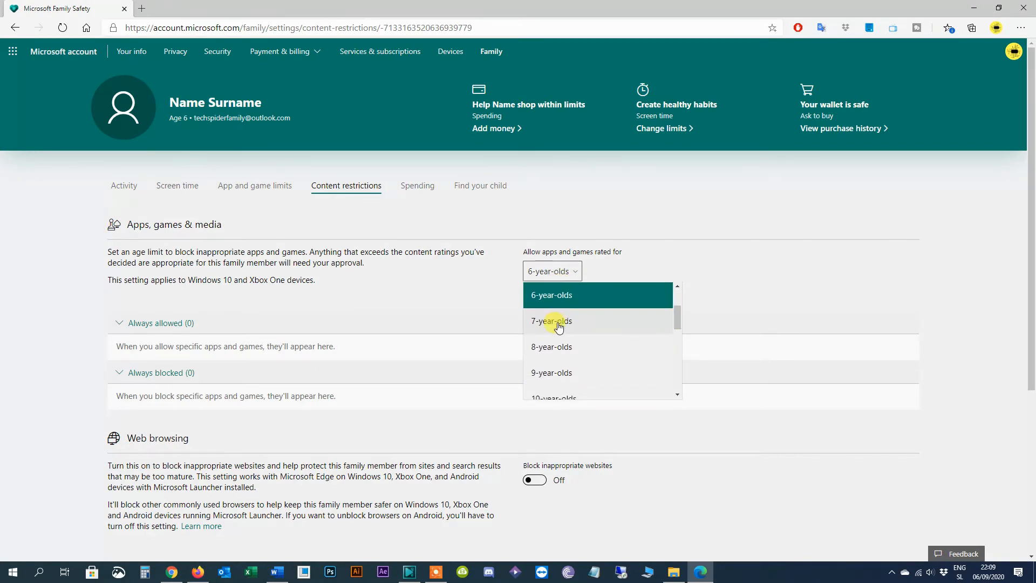
left_click(551, 320)
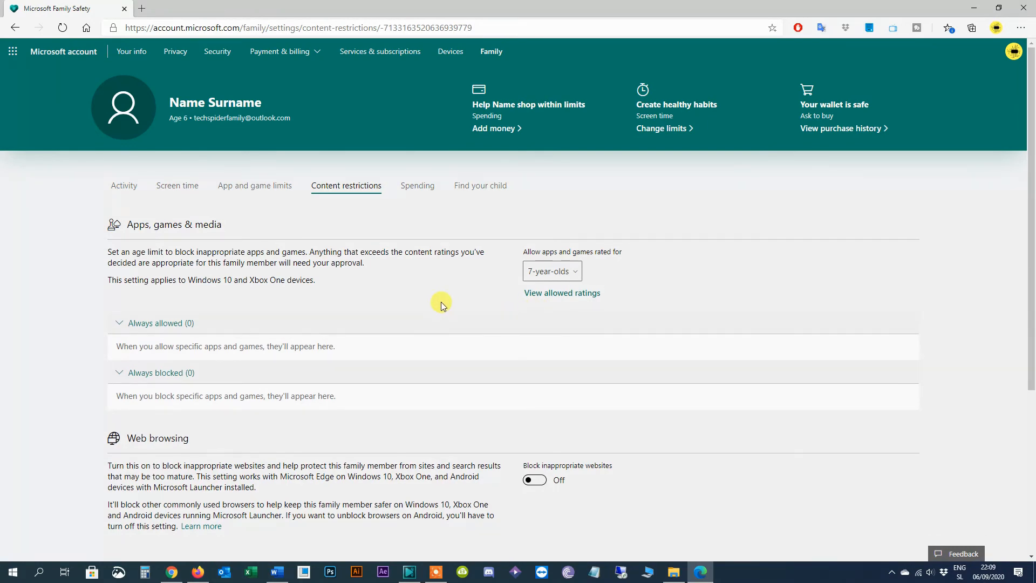
Switch 'Block inappropriate websites' on to filter adult content with SafeSearch.
scroll("down", 3)
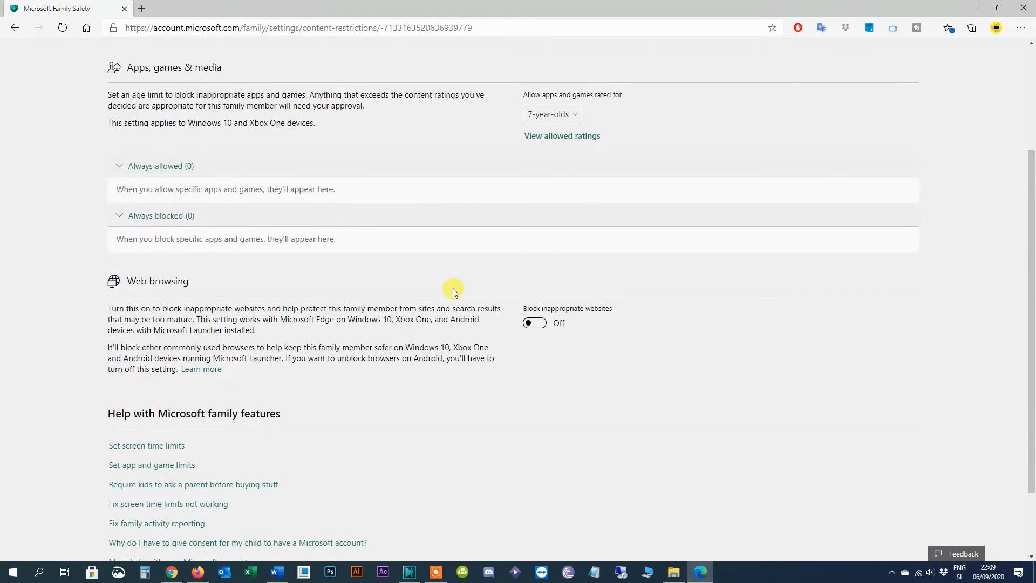
scroll("down", 3)
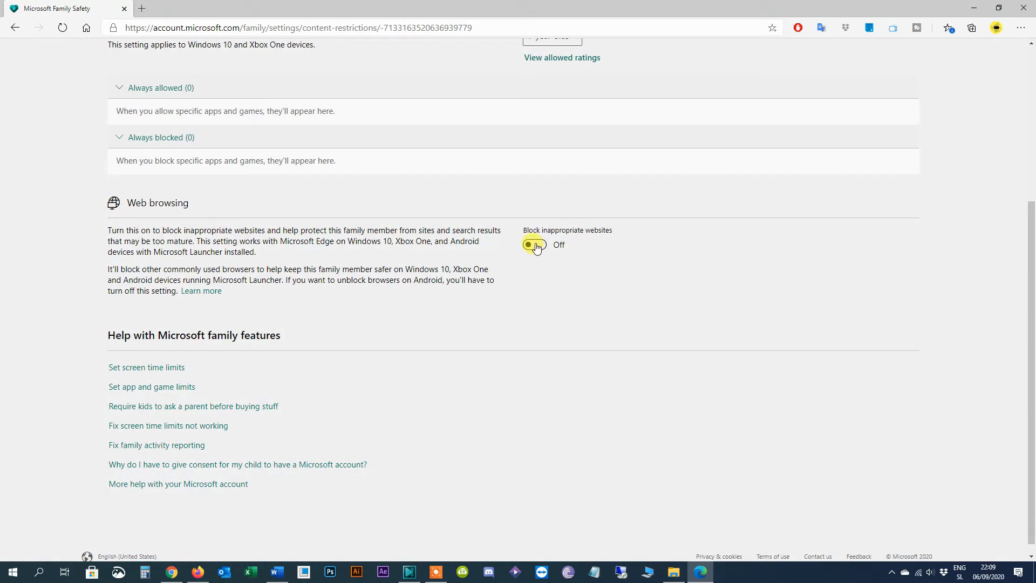
left_click(532, 245)
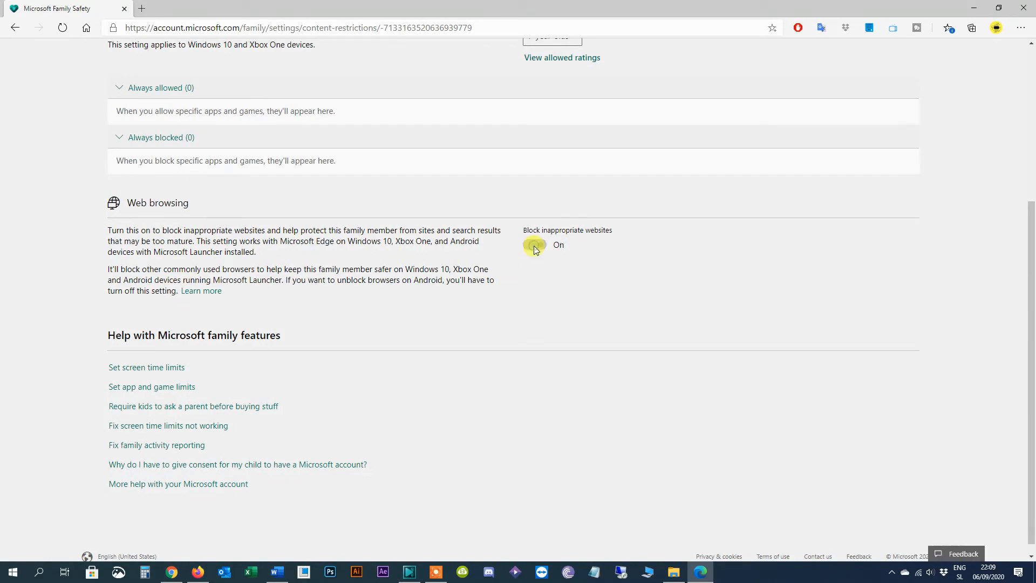
left_click(533, 245)
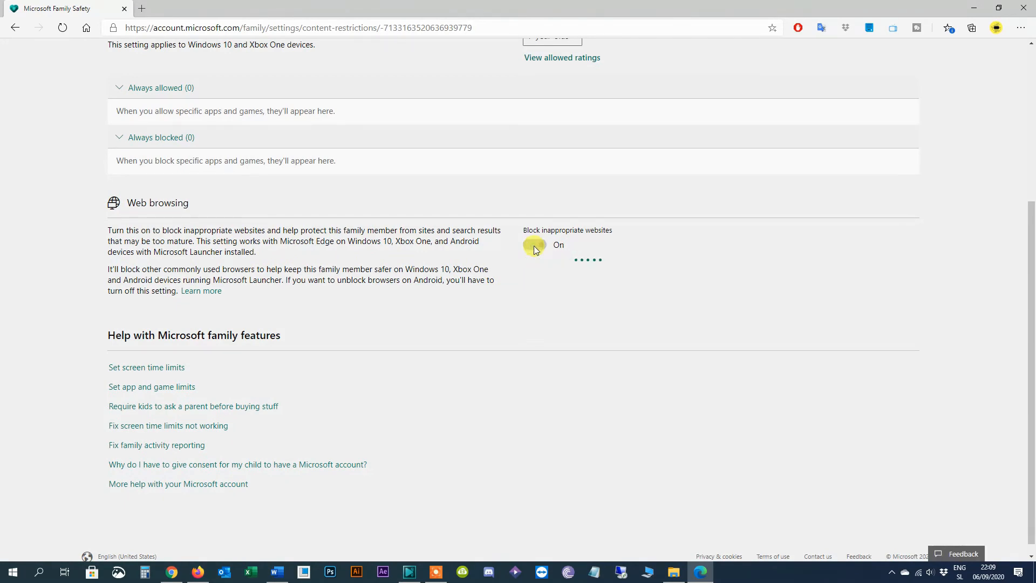
left_click(534, 256)
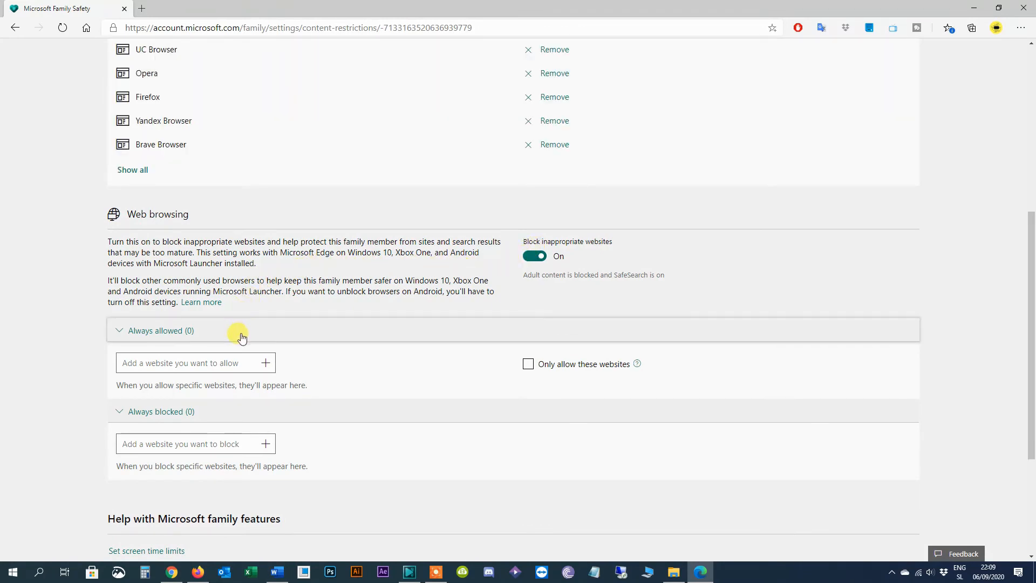
mouse_move(213, 362)
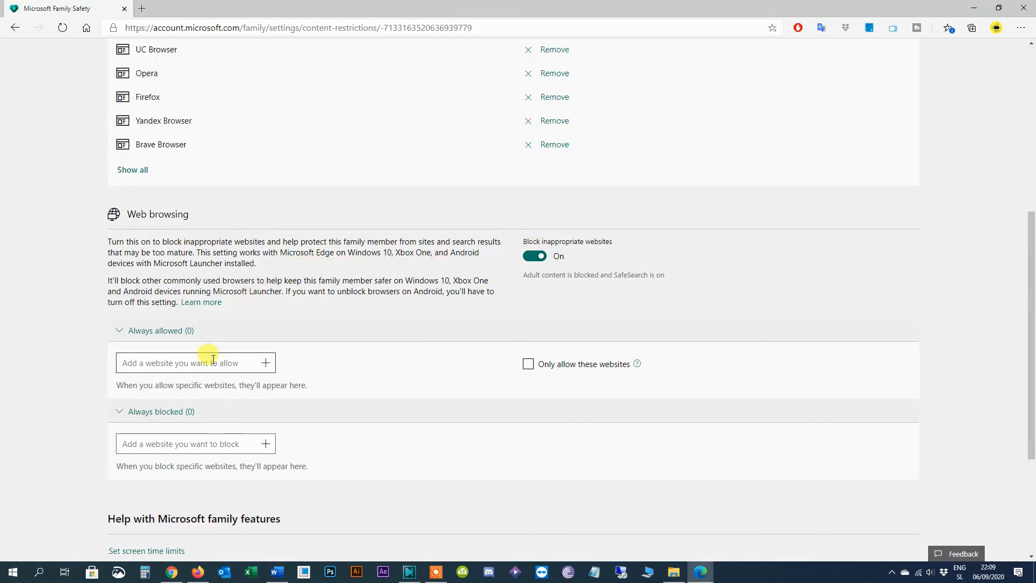
Add YOUTUBE.COM to the always allowed websites.
left_click(195, 363)
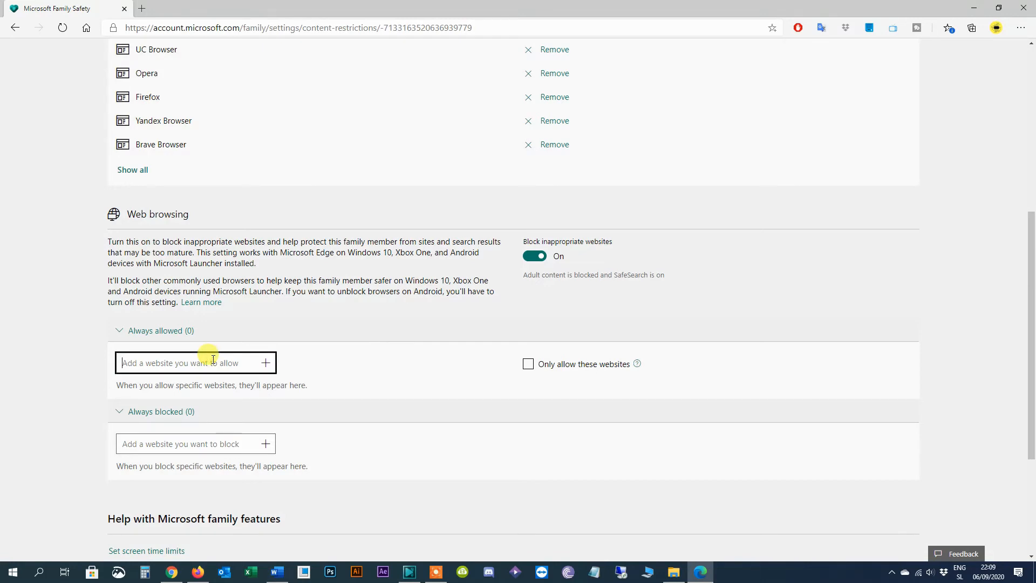
type("YOUTUBE.COM")
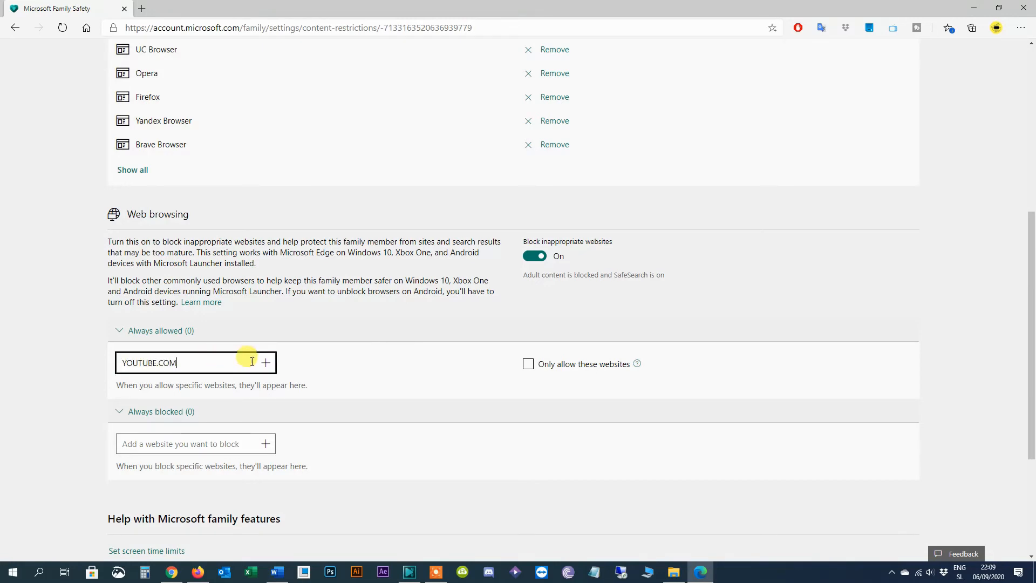
left_click(265, 363)
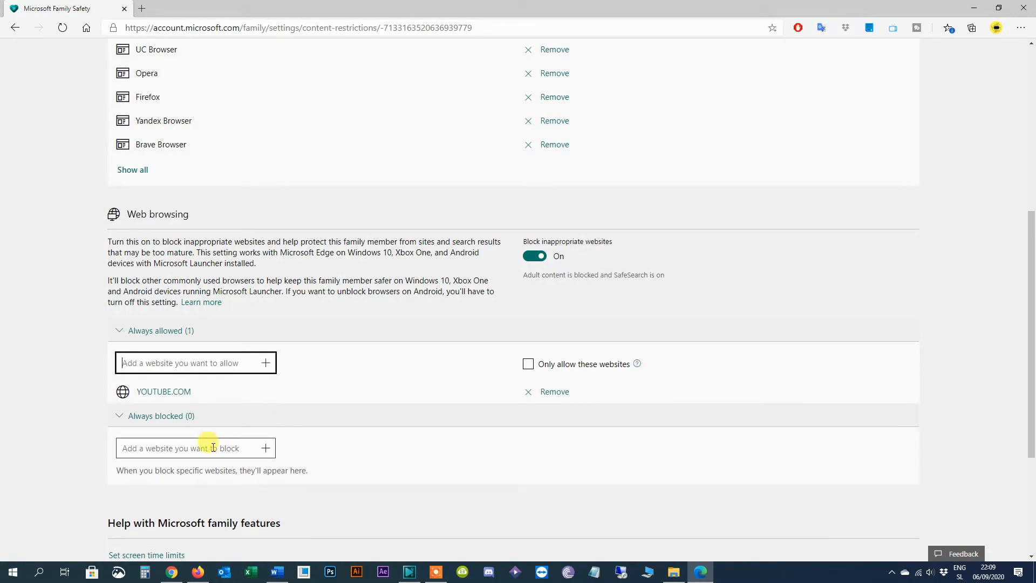
Add FACEBOOK.COM to always blocked, and toggle 'Only allow these websites' on then off.
type("FACEBOOK.COM")
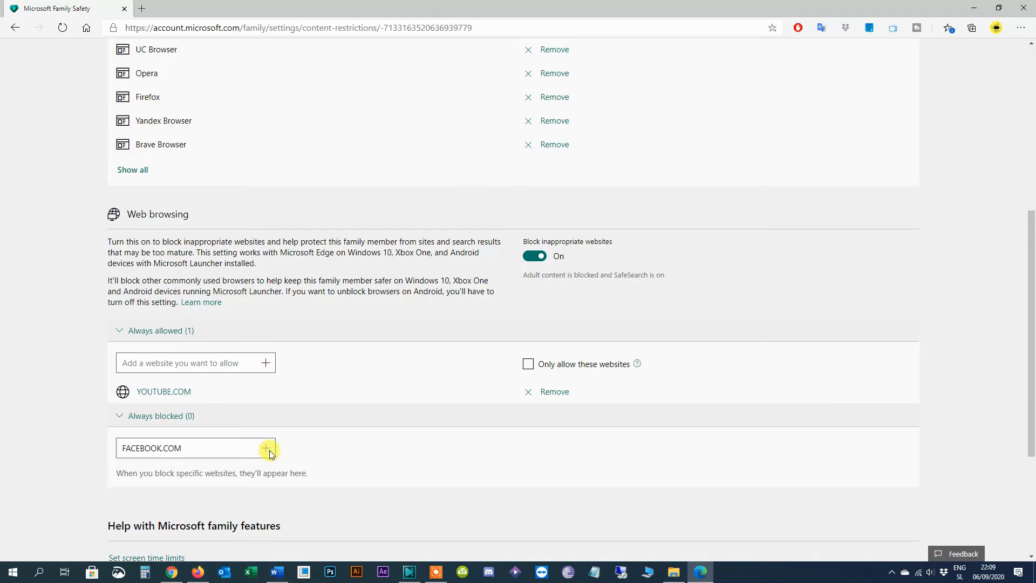
left_click(265, 447)
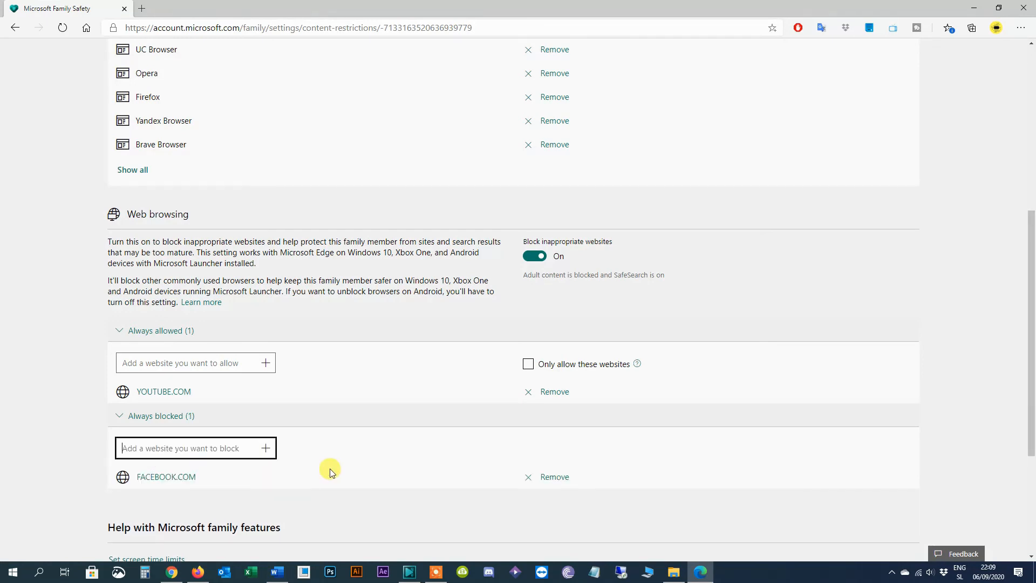
mouse_move(529, 364)
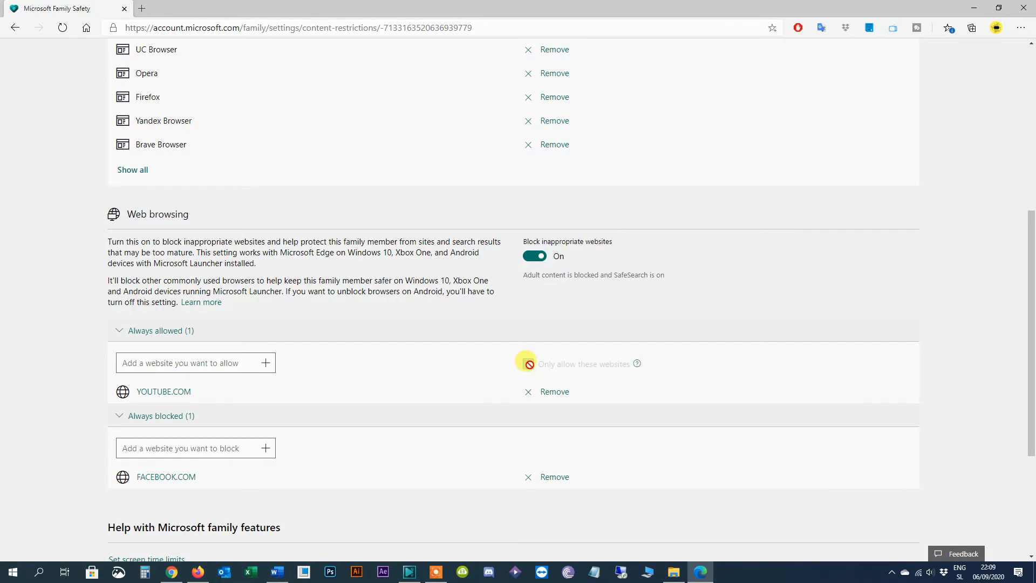
left_click(527, 364)
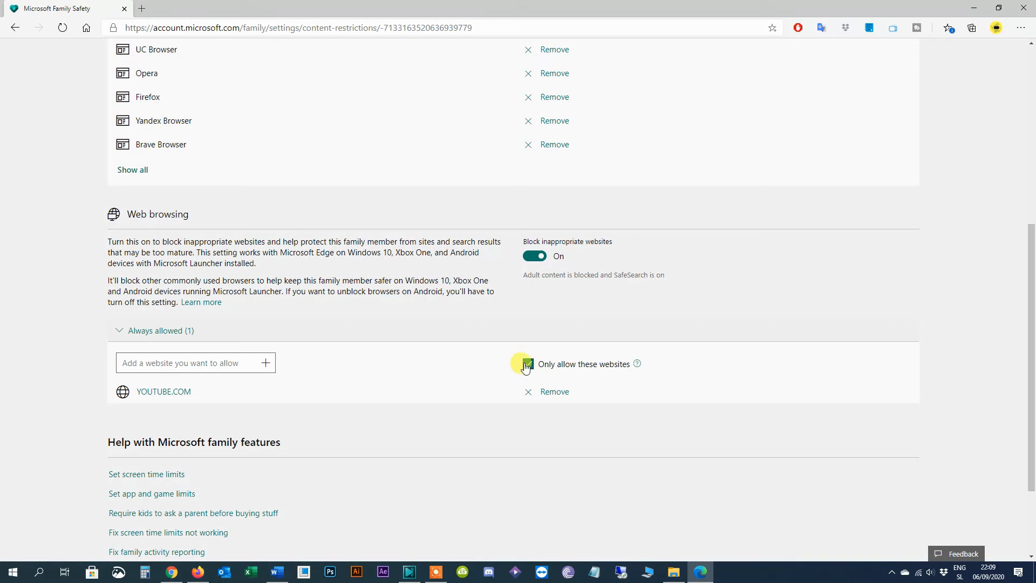
left_click(526, 364)
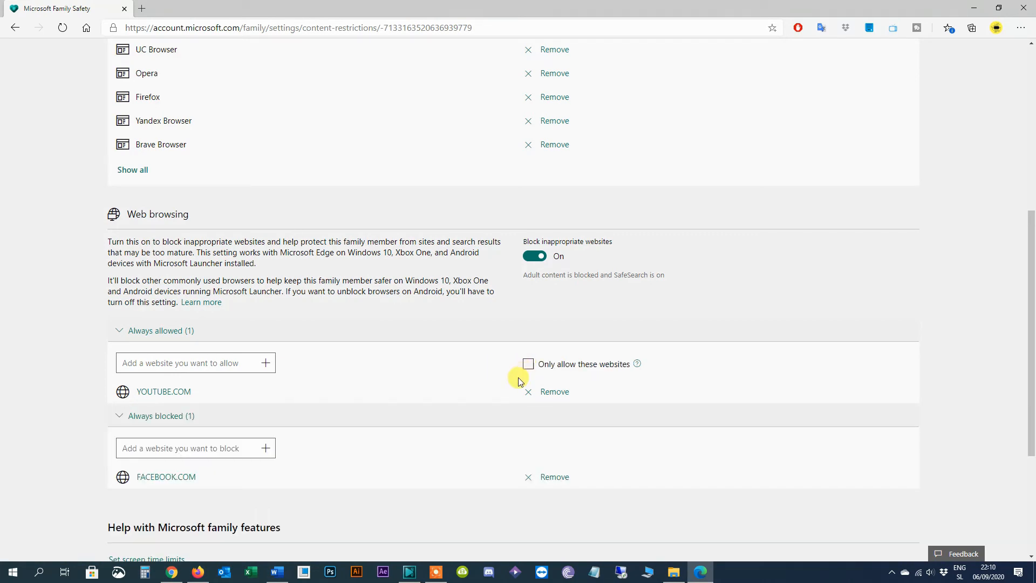
mouse_move(554, 476)
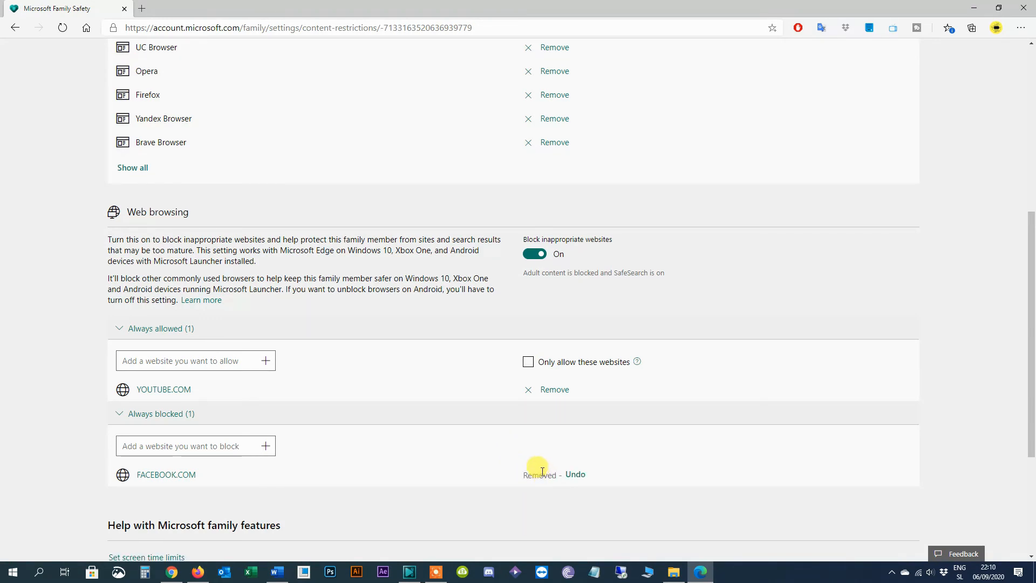
mouse_move(529, 459)
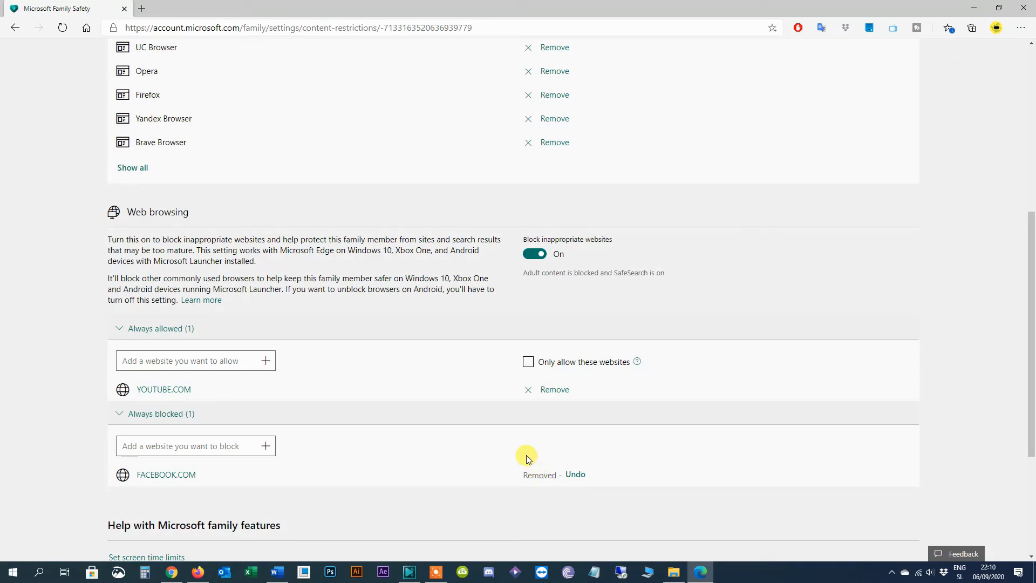
Scroll back to the top and close the Family Safety browser window.
scroll("up", 3)
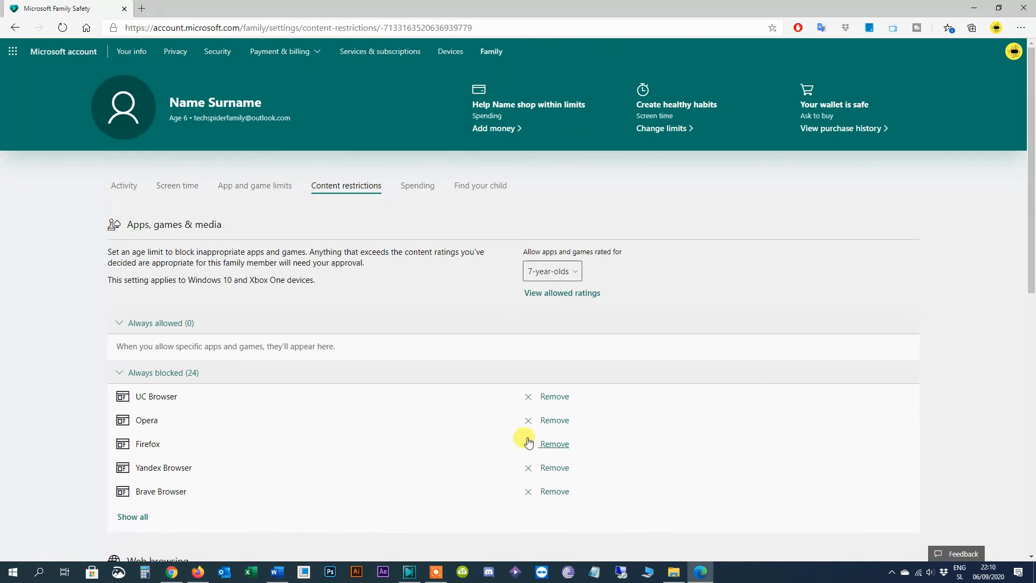
mouse_move(1023, 12)
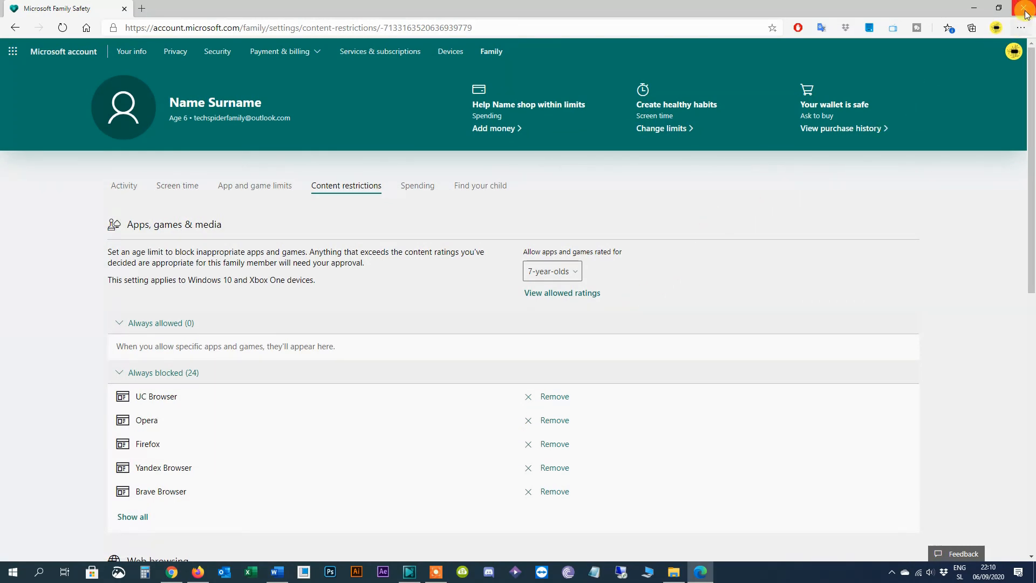
left_click(1024, 7)
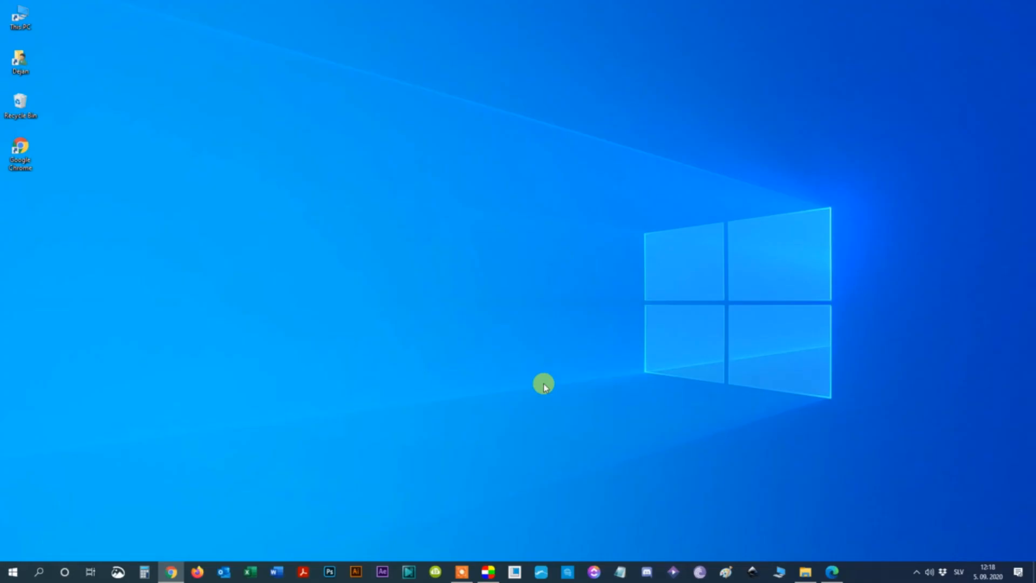